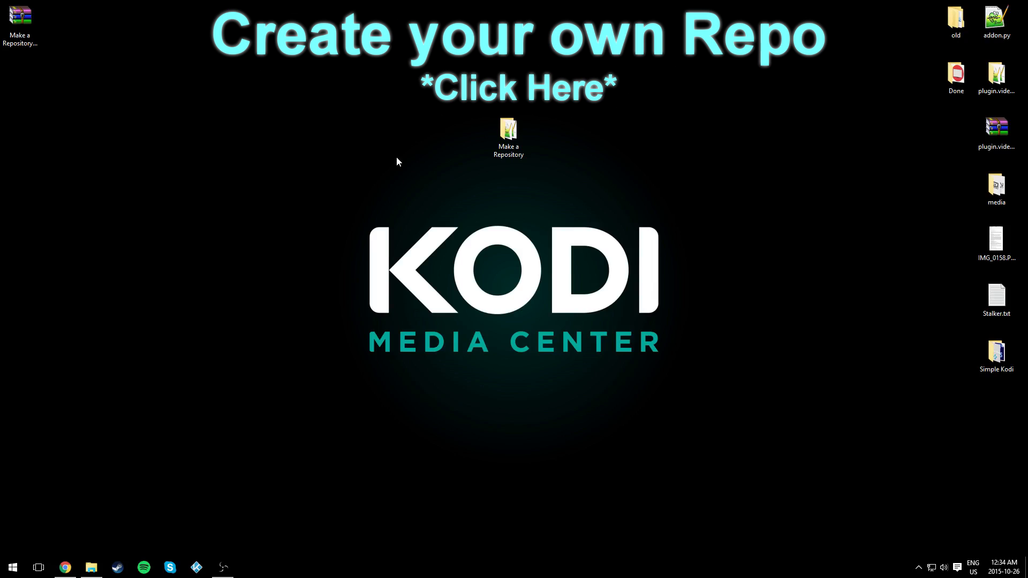
pyautogui.moveTo(472, 148)
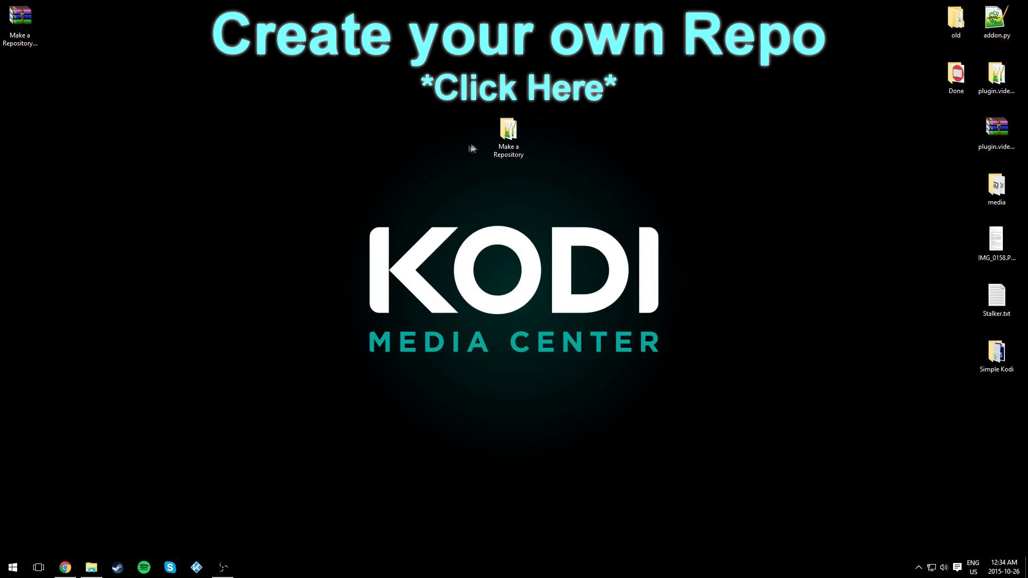
# Browse from Make a Repository into plugin.video.example-1.0.0 and select its addon.xml
pyautogui.doubleClick(507, 129)
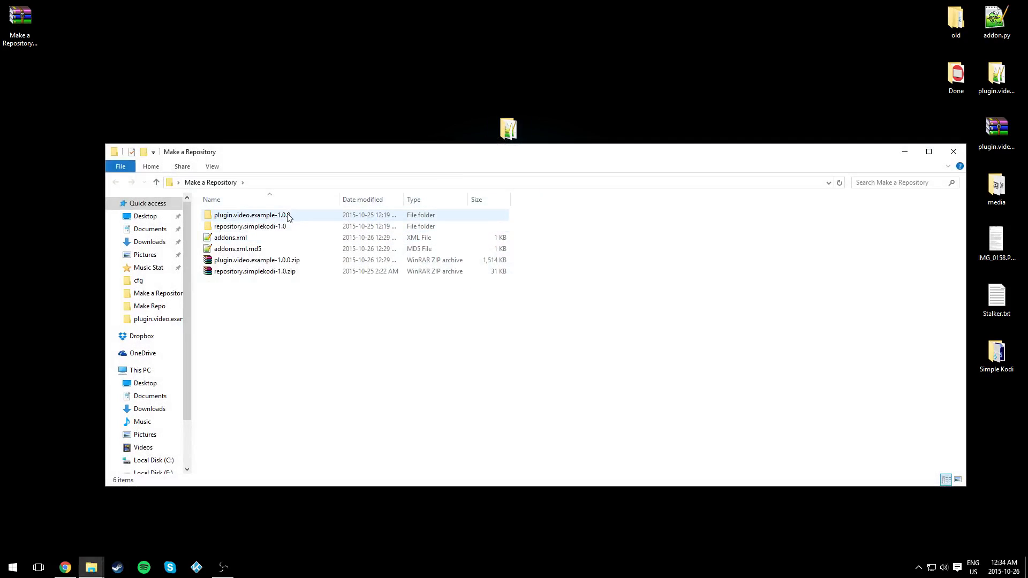
pyautogui.click(253, 214)
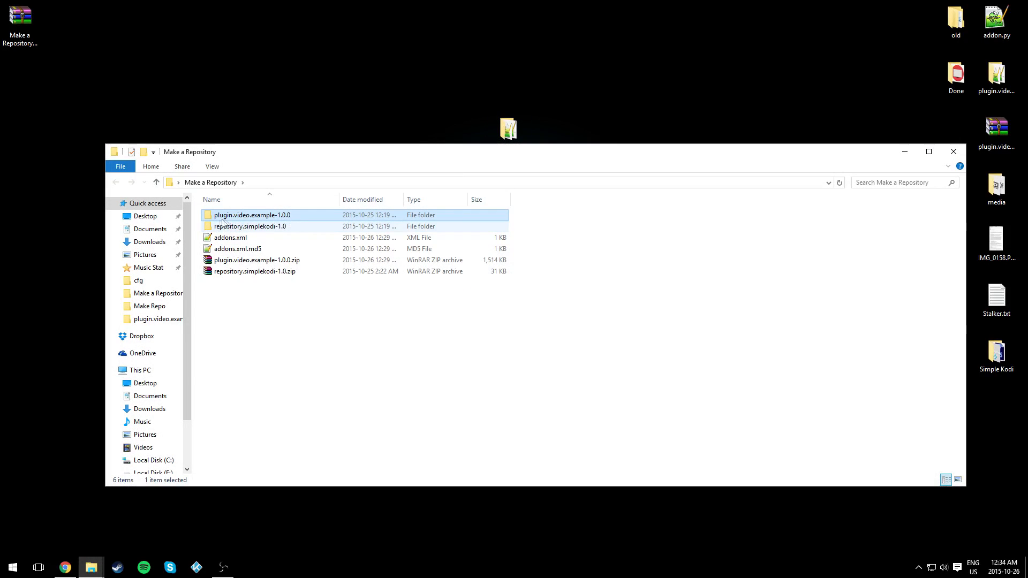
pyautogui.moveTo(231, 219)
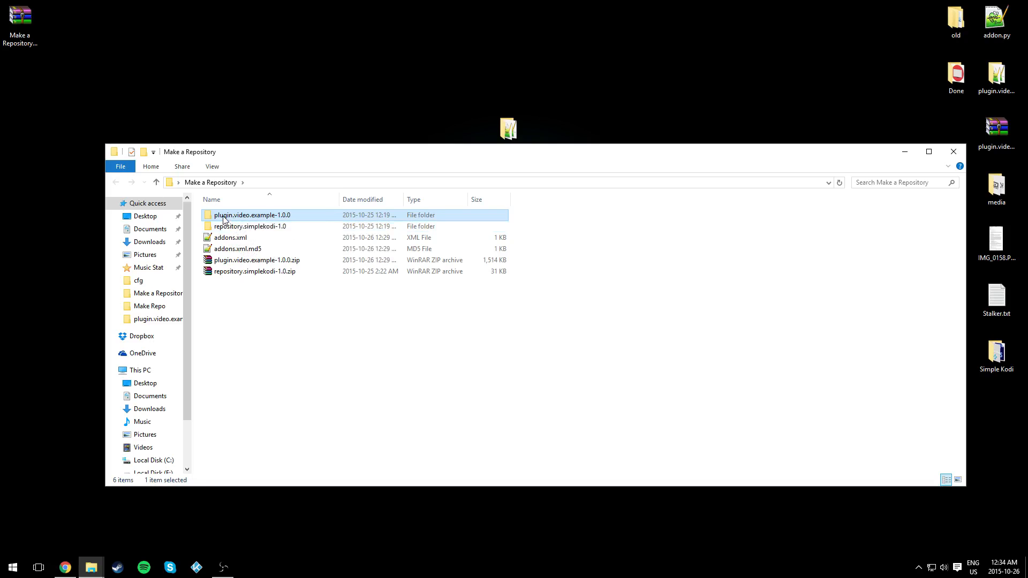
pyautogui.doubleClick(252, 214)
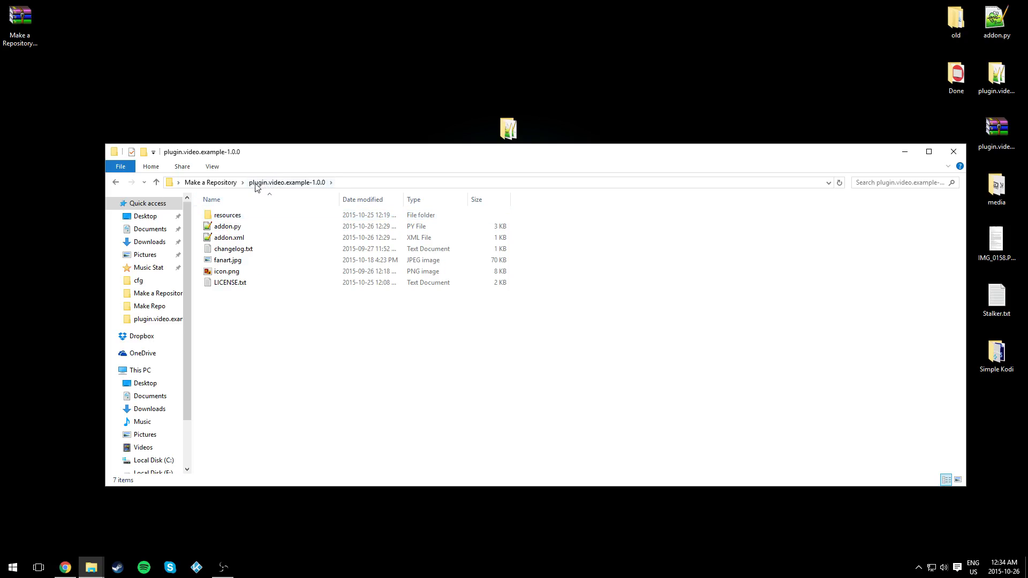
pyautogui.click(227, 237)
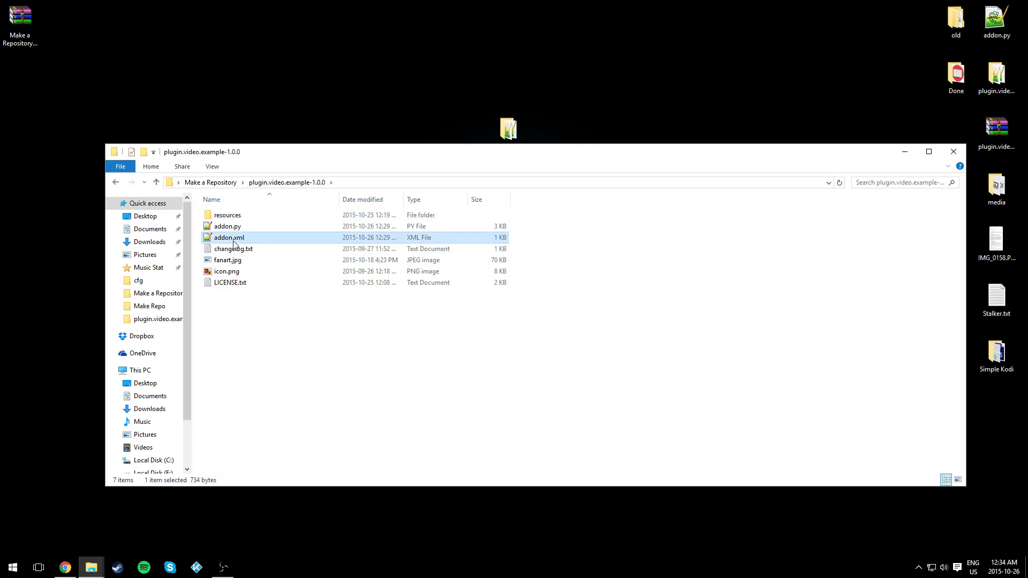
# Show Kodi's video add-ons with the Example add-on's Vevo TV listing
pyautogui.doubleClick(227, 226)
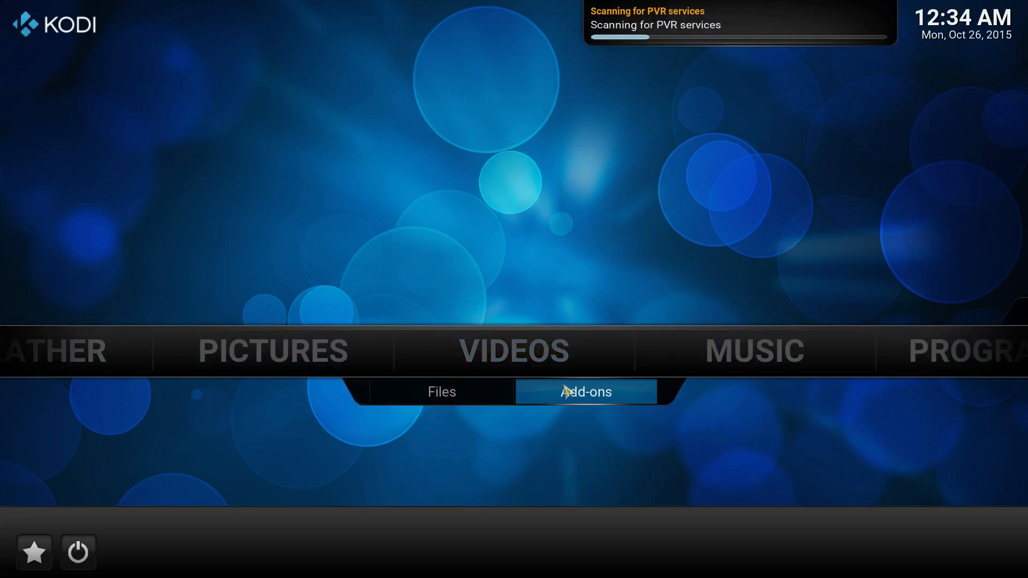
pyautogui.click(586, 392)
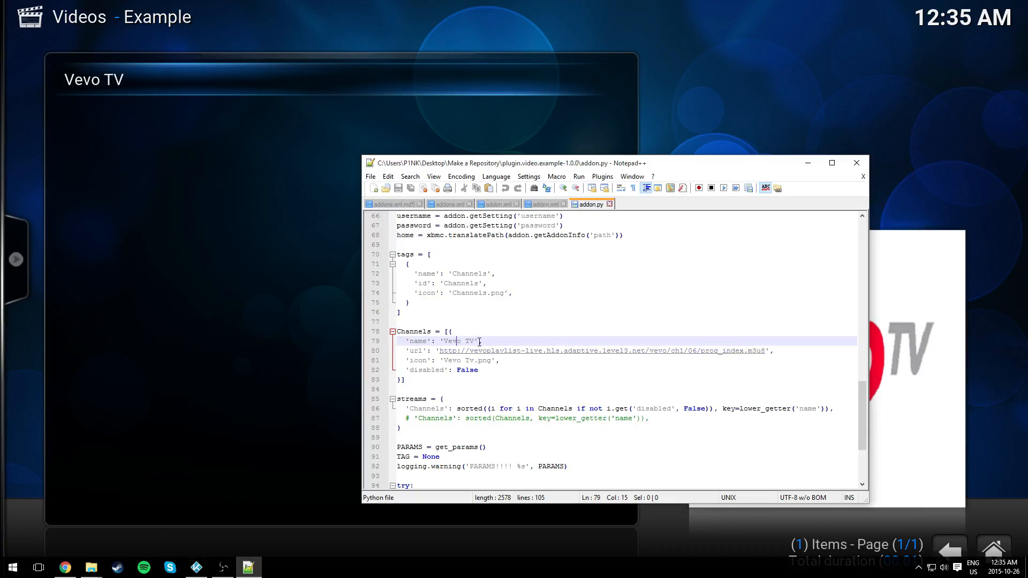
# Edit the Channels code in addon.py and save it
pyautogui.write('d')
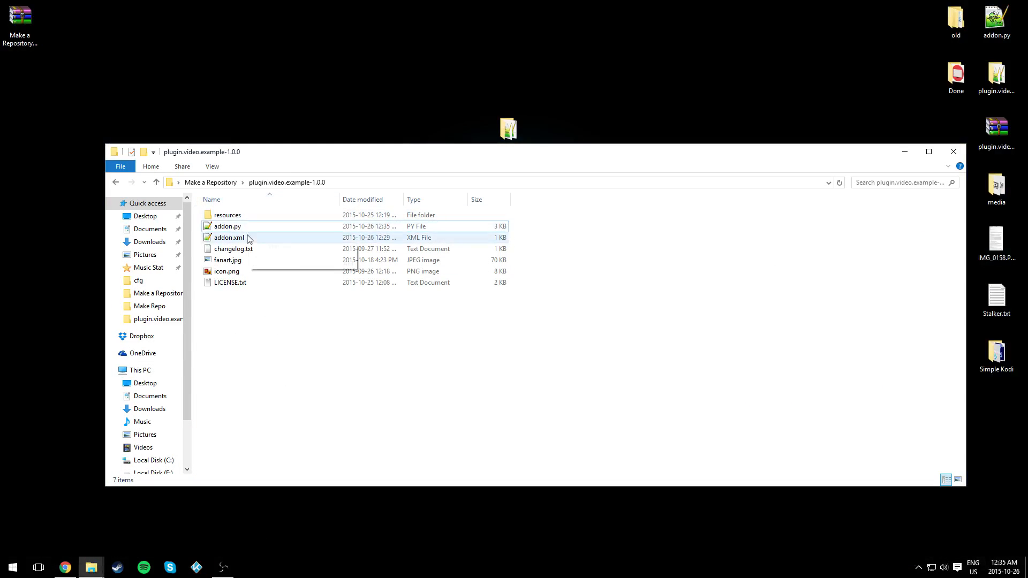
# Rename the plugin folder to plugin.video.example-1.0.1 and load its addon.xml in Notepad++
pyautogui.click(227, 237)
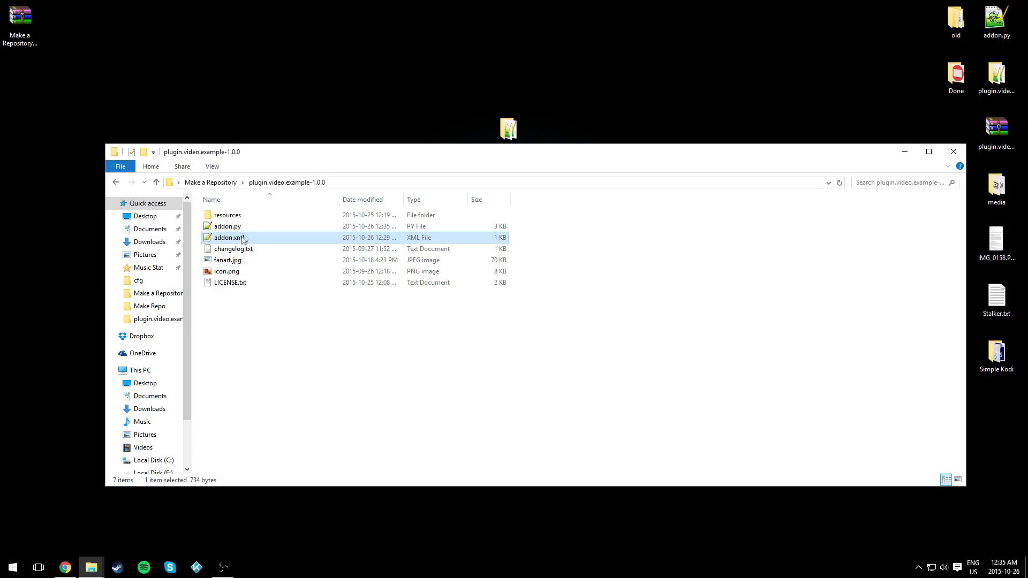
pyautogui.moveTo(213, 184)
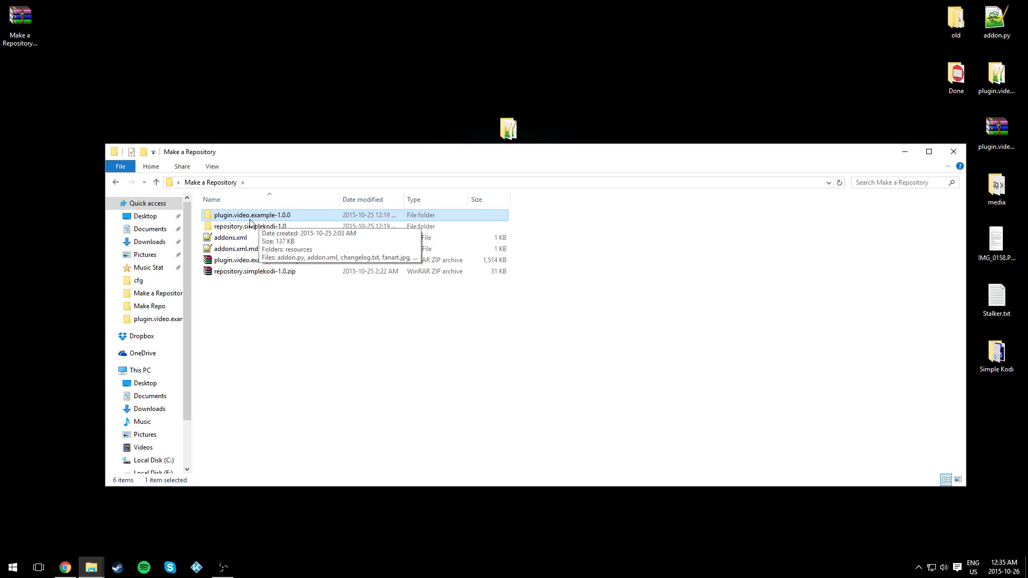
pyautogui.click(252, 215)
pyautogui.write('1')
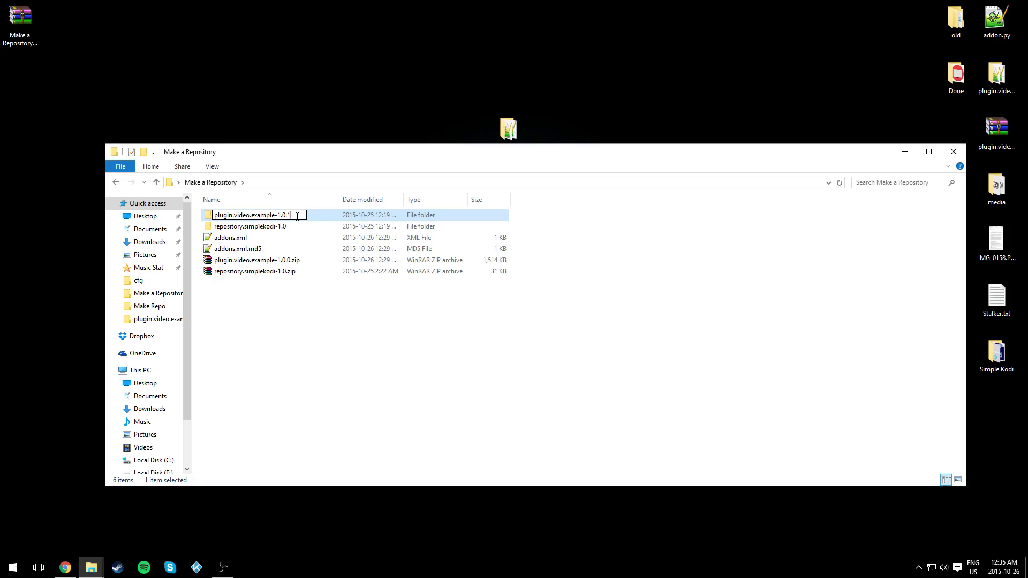
pyautogui.doubleClick(252, 214)
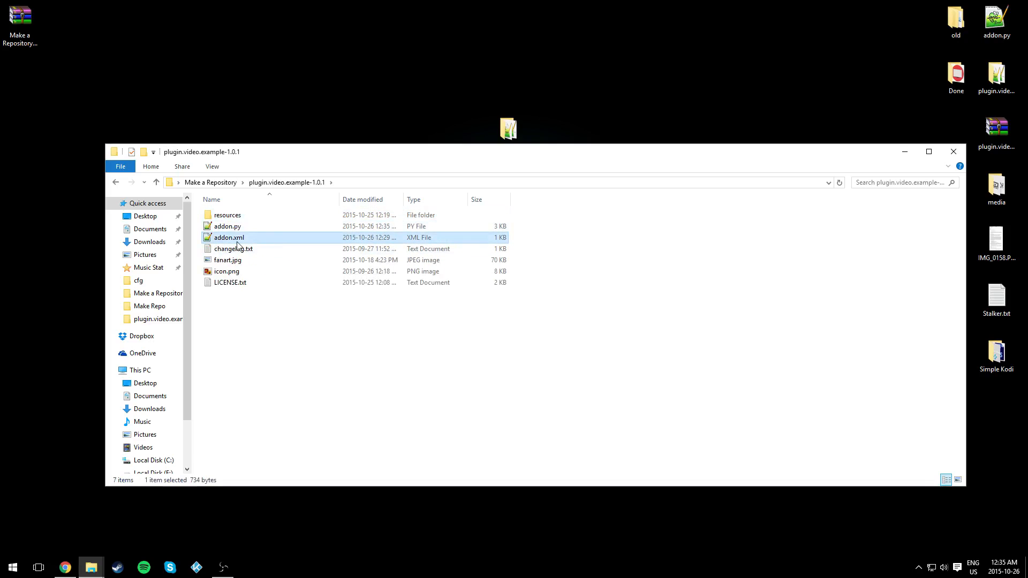
pyautogui.doubleClick(227, 237)
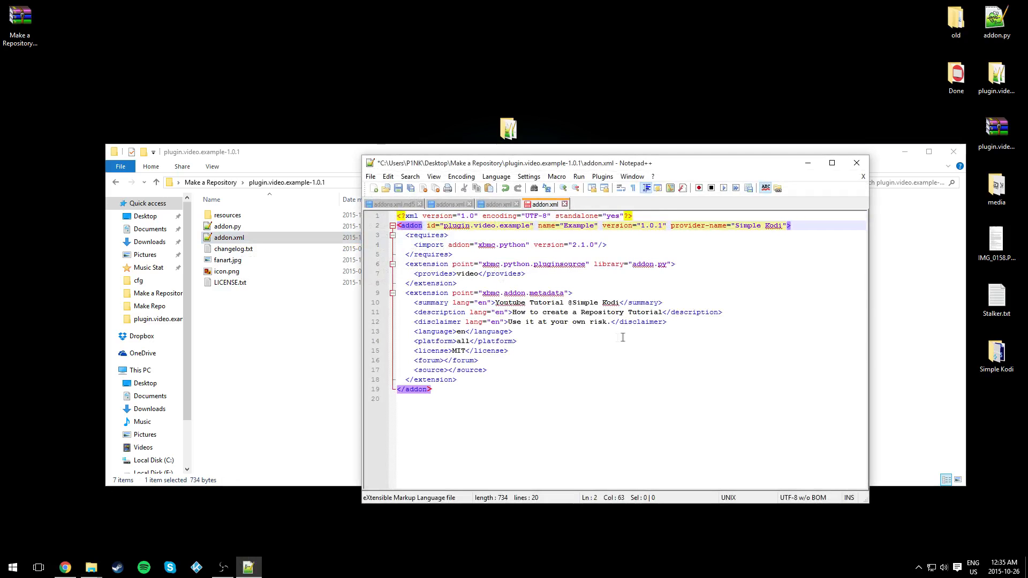
# Save addon.xml at version 1.0.1, close both addon.xml tabs and quit Notepad++
pyautogui.press('Ctrl+s')
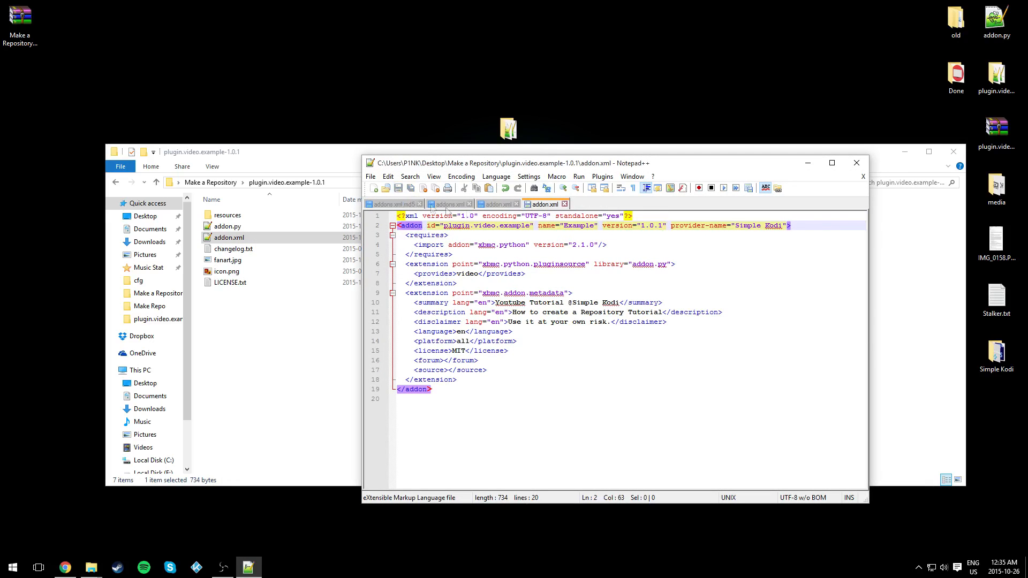
pyautogui.click(498, 203)
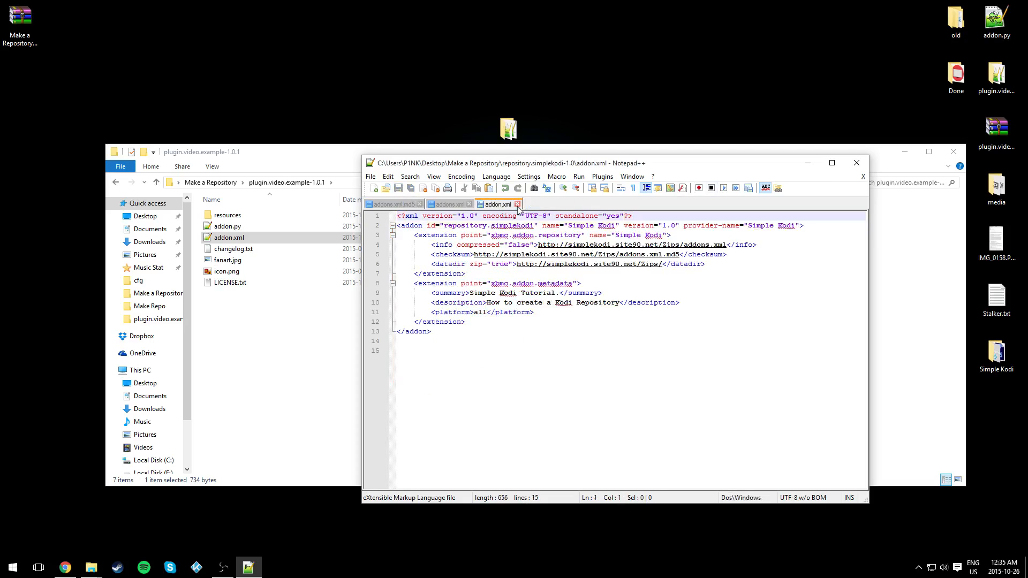
pyautogui.click(518, 204)
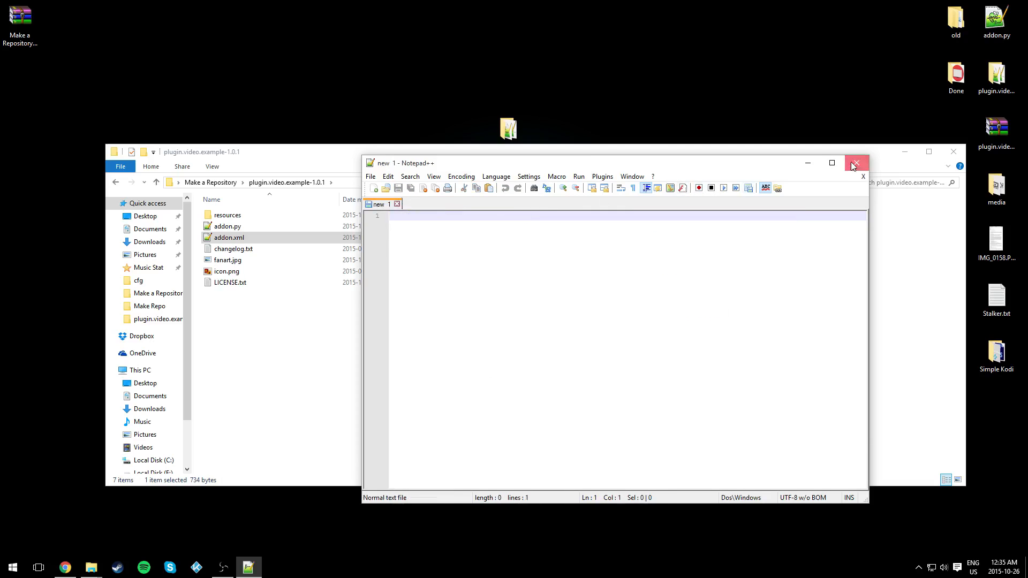
pyautogui.click(856, 163)
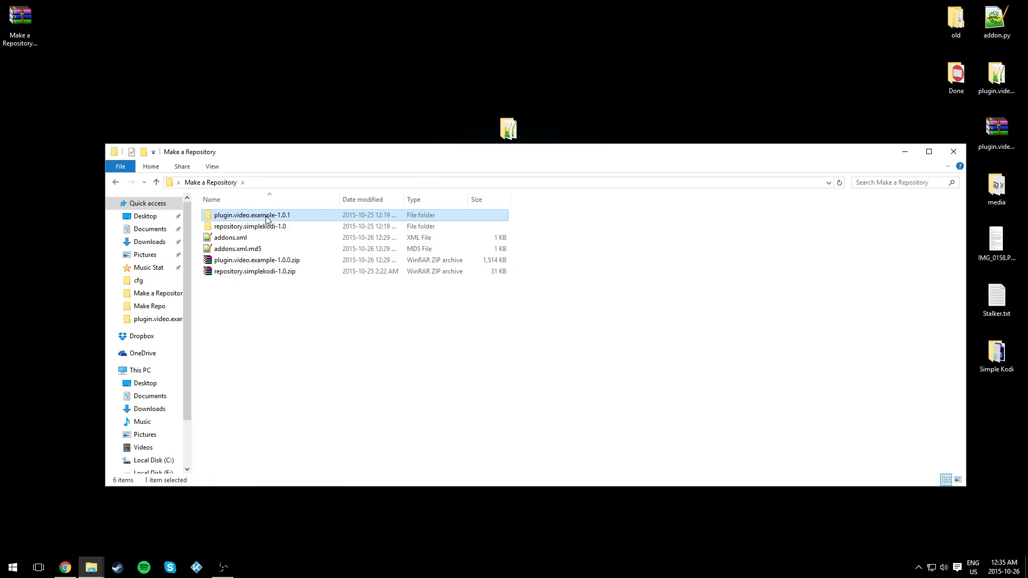
# Load the repository's addons.xml to set the Example add-on entry to version 1.0.1
pyautogui.click(229, 237)
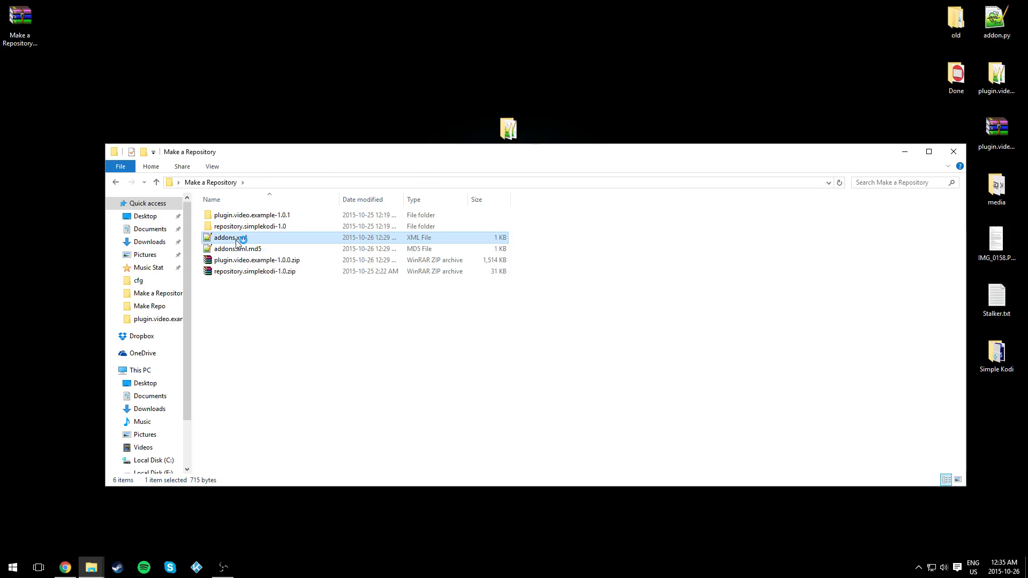
pyautogui.doubleClick(229, 236)
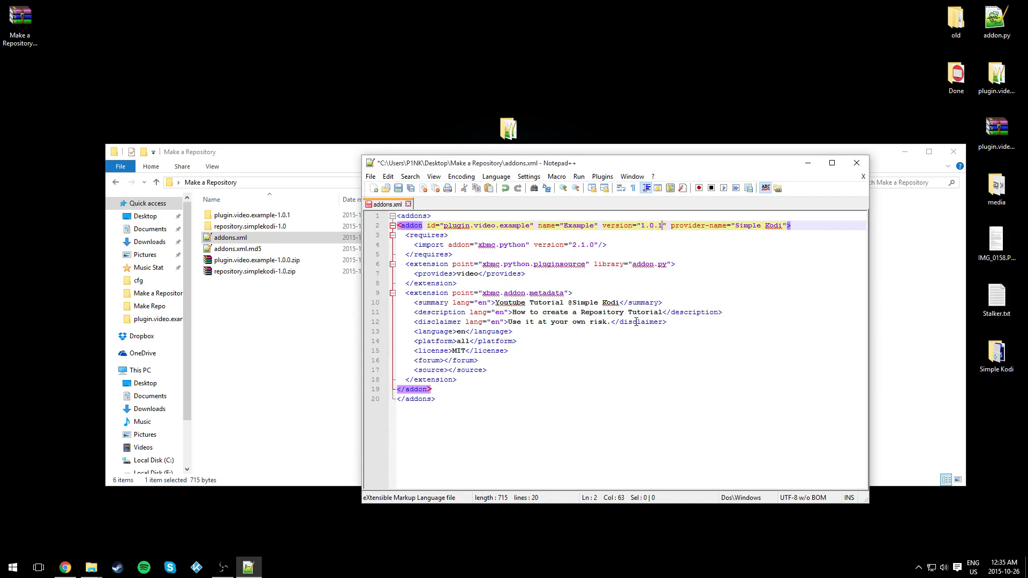
pyautogui.moveTo(399, 187)
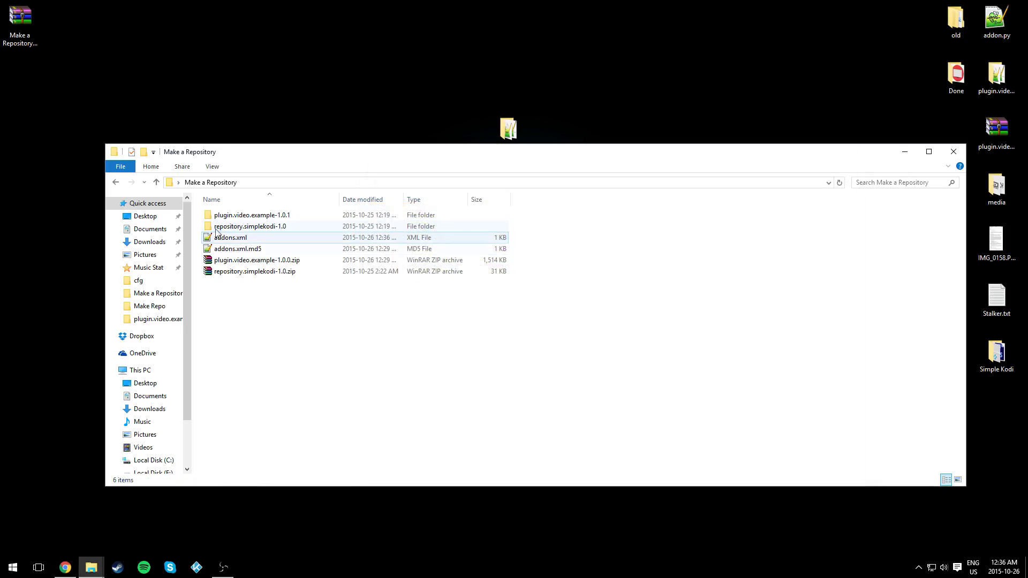
# Copy addons.xml's contents, load addons.xml.md5's old hash, and switch to the MD5 generator page
pyautogui.doubleClick(226, 236)
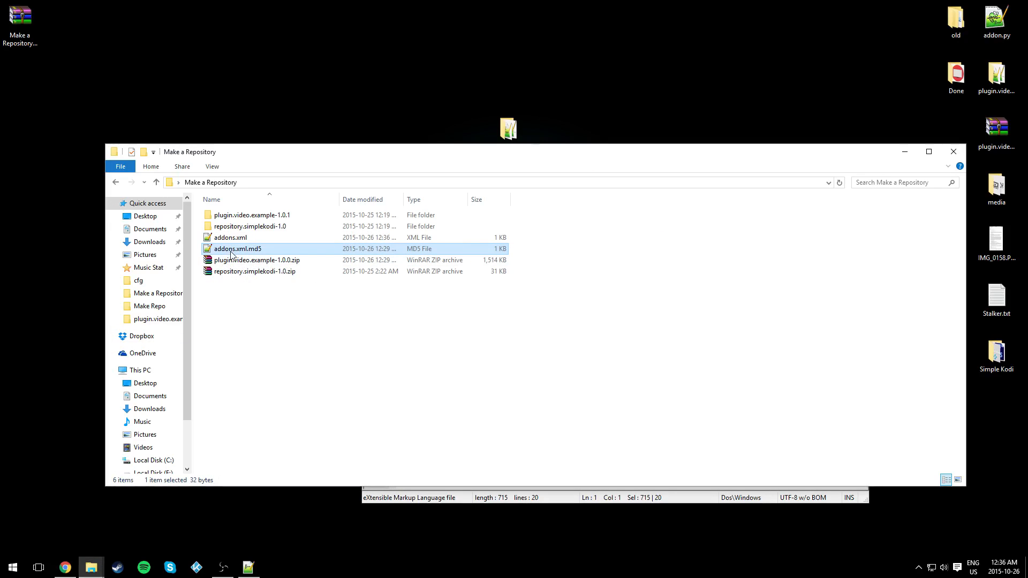
pyautogui.moveTo(248, 255)
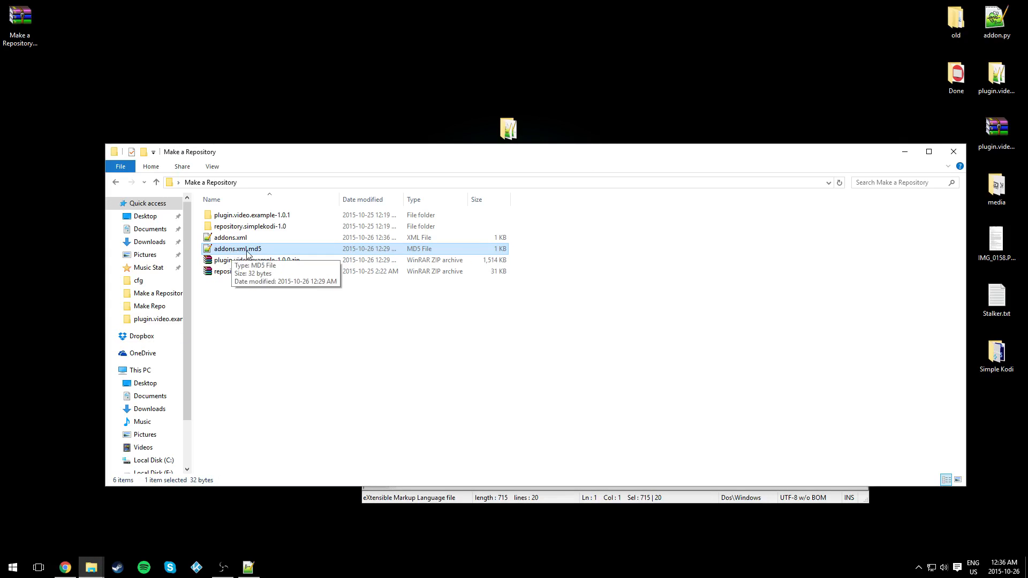
pyautogui.doubleClick(238, 249)
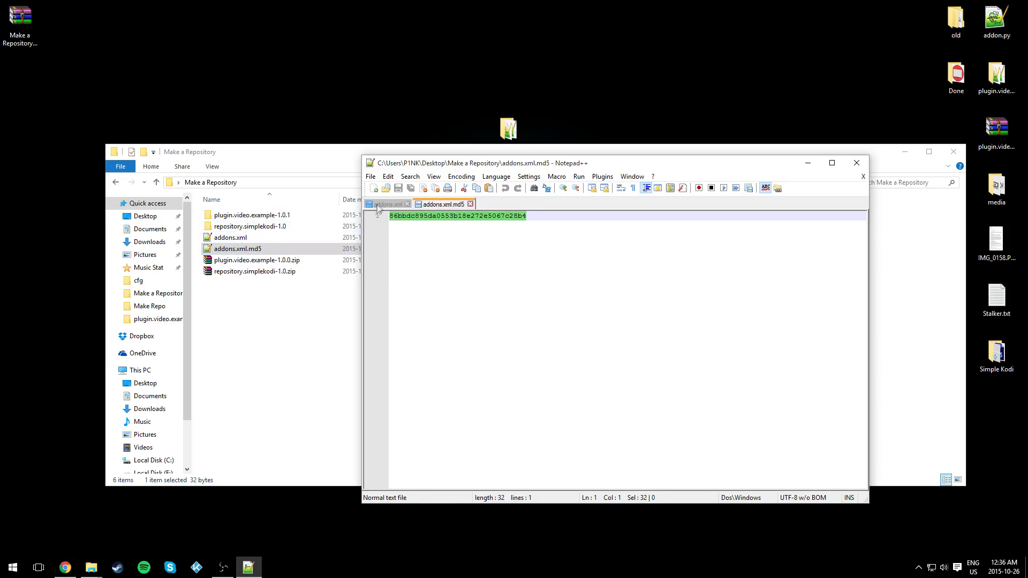
pyautogui.click(388, 203)
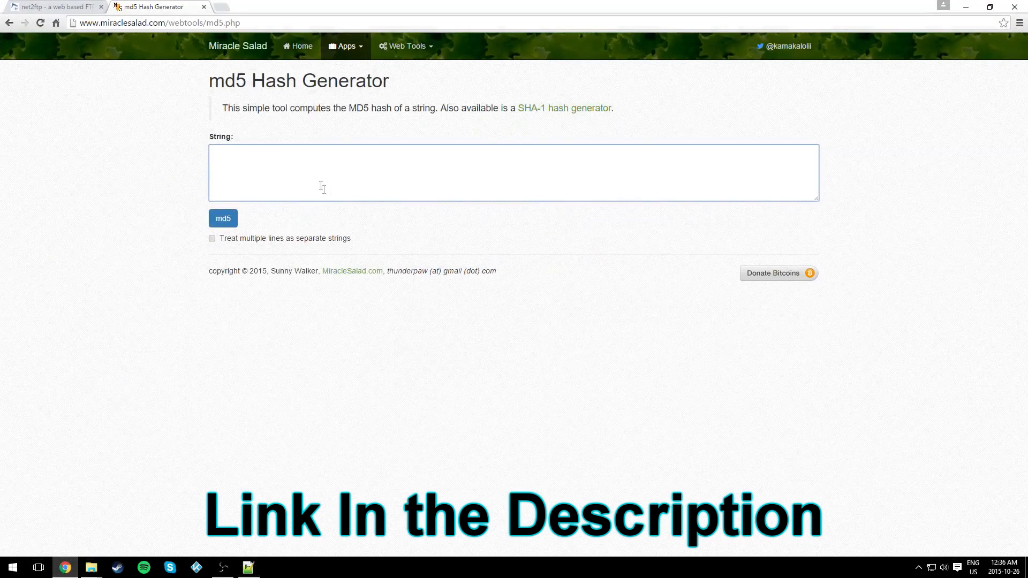
# Generate the MD5 of the pasted addons.xml and carry the hash back into addons.xml.md5
pyautogui.click(222, 219)
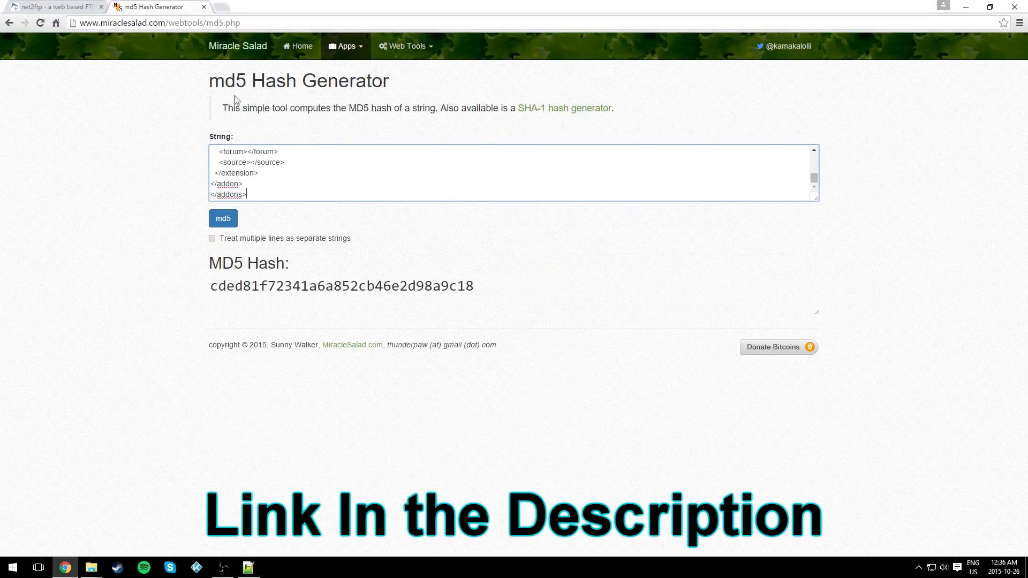
pyautogui.doubleClick(341, 286)
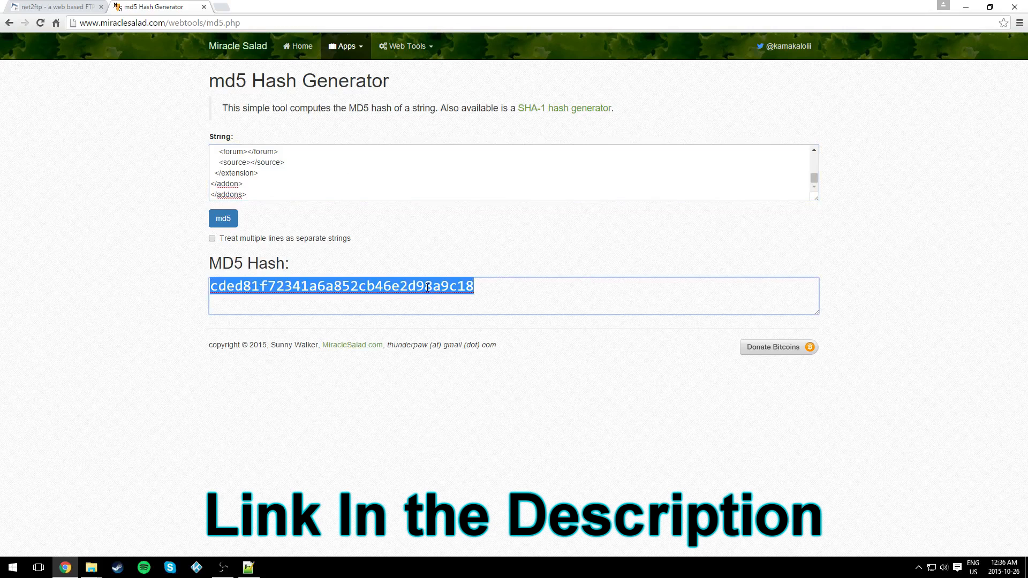
pyautogui.click(249, 567)
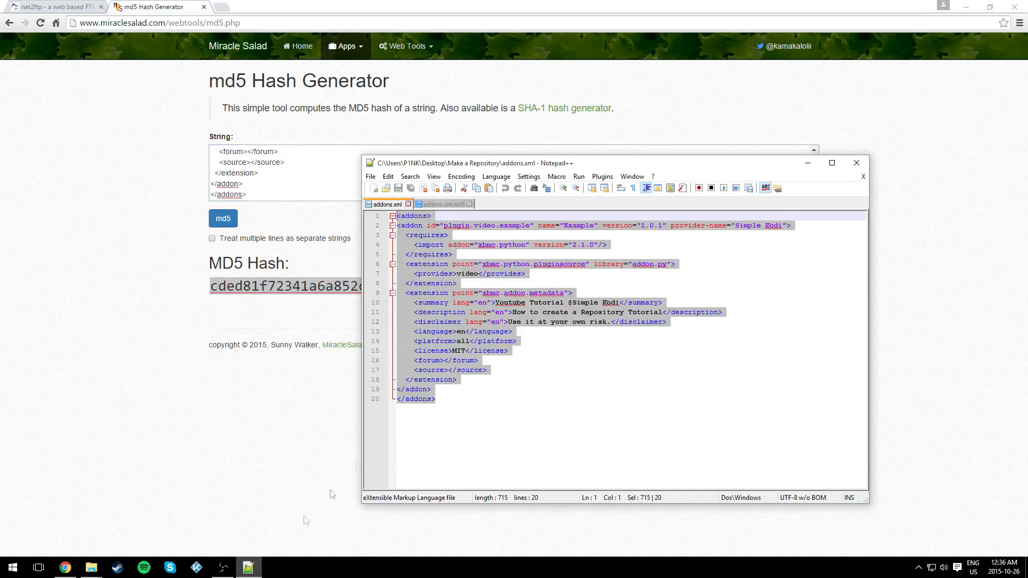
pyautogui.click(443, 203)
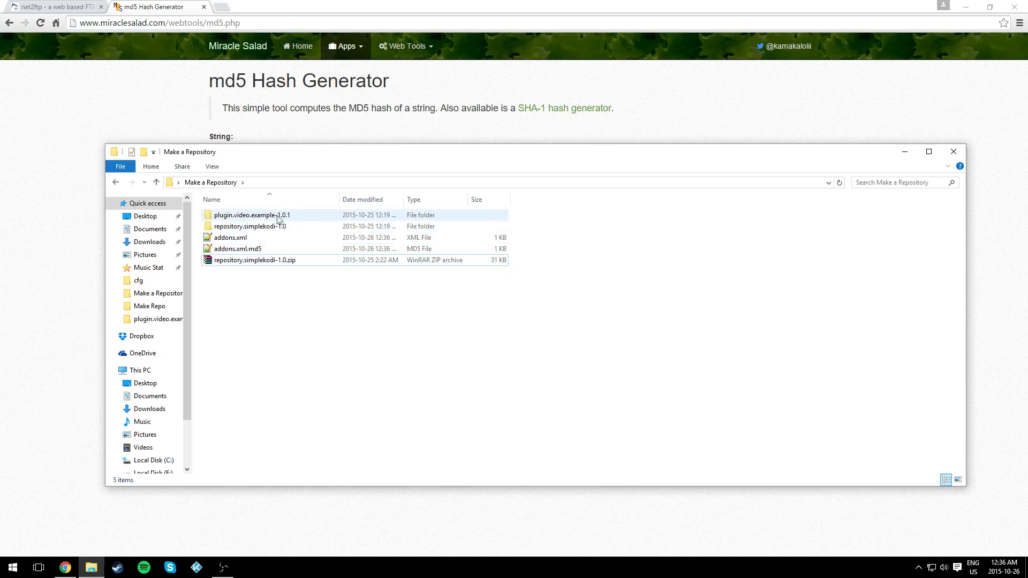
# Pack plugin.video.example-1.0.1 into a zip with WinRAR, then bring up the 000webhost file manager
pyautogui.rightClick(253, 215)
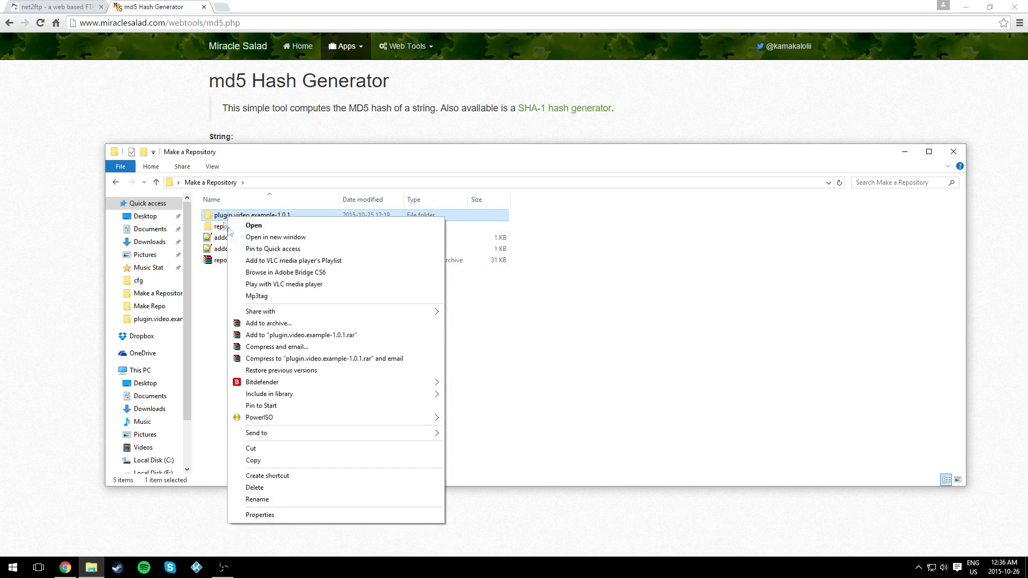
pyautogui.click(267, 324)
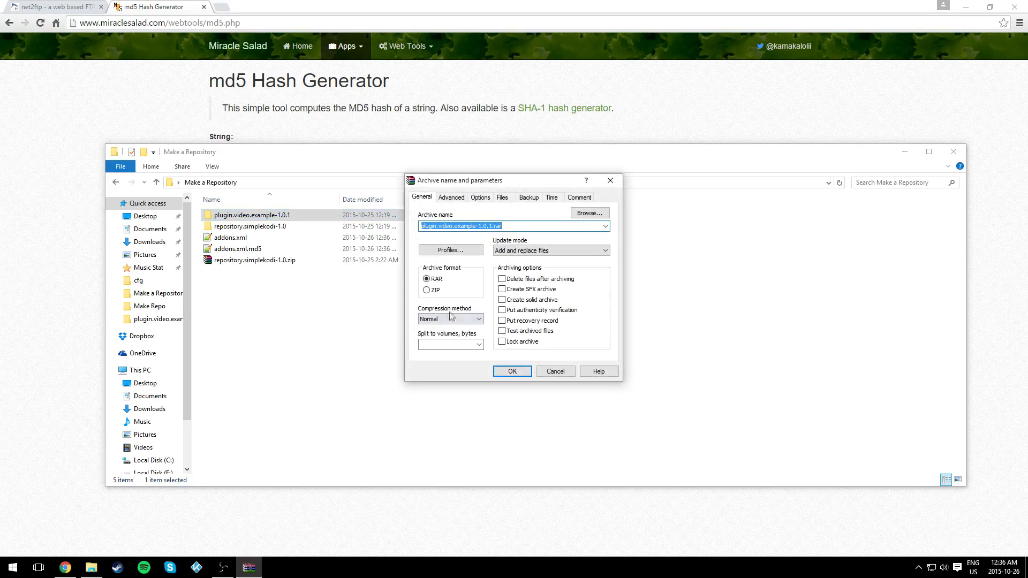
pyautogui.click(512, 371)
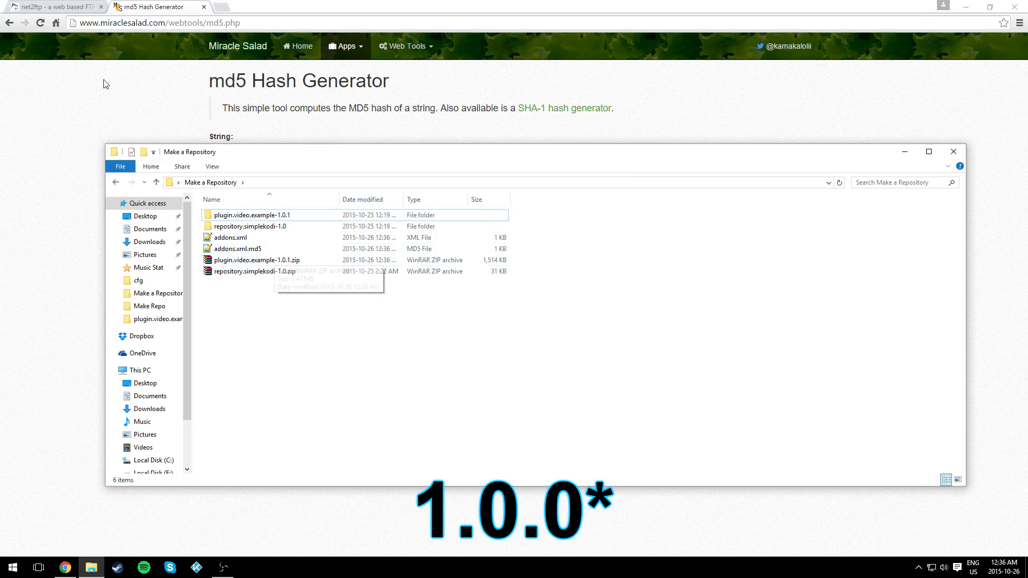
pyautogui.click(53, 8)
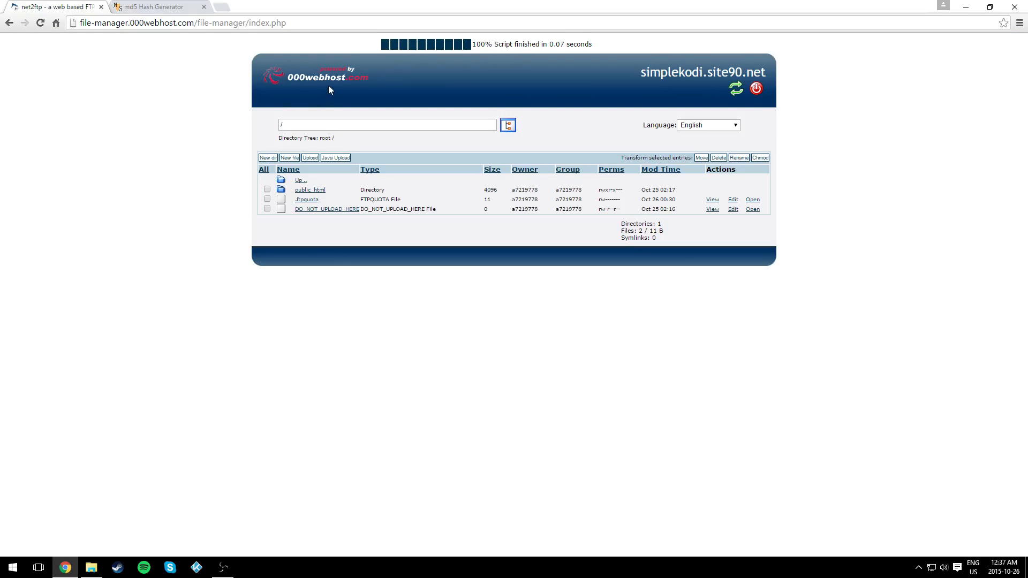
# Navigate the file manager into public_html/Zips
pyautogui.click(310, 189)
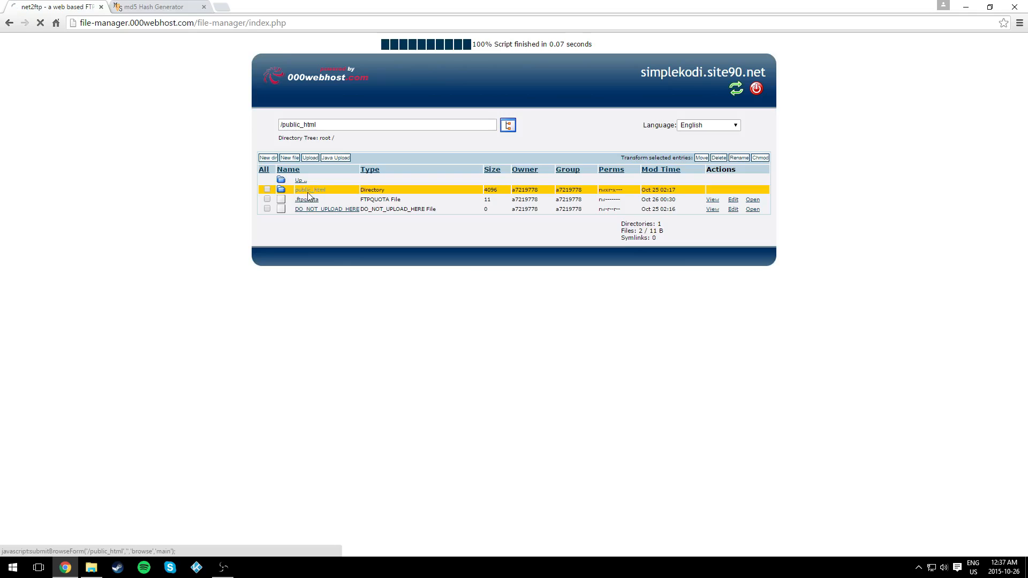
pyautogui.click(309, 189)
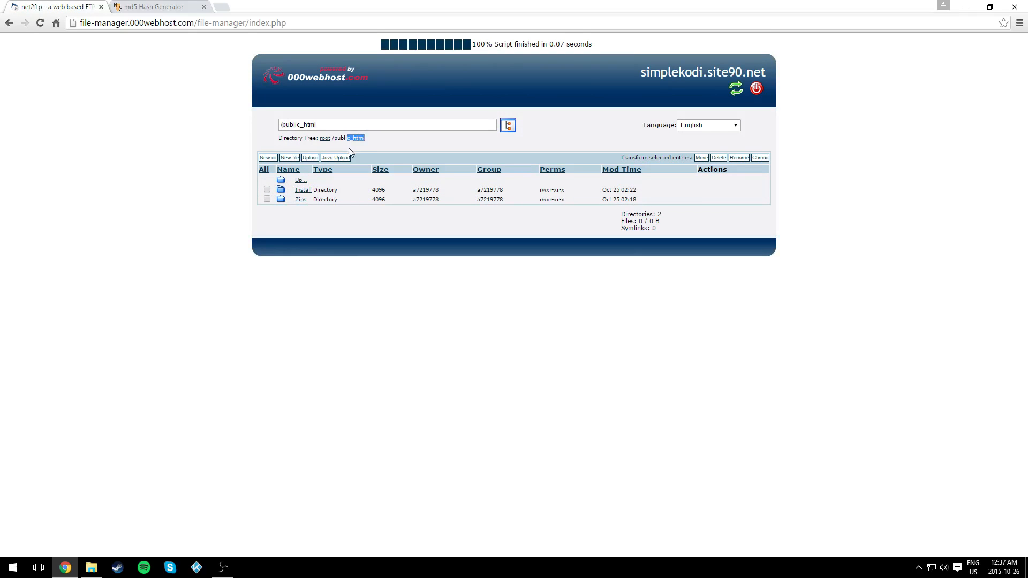
pyautogui.click(300, 199)
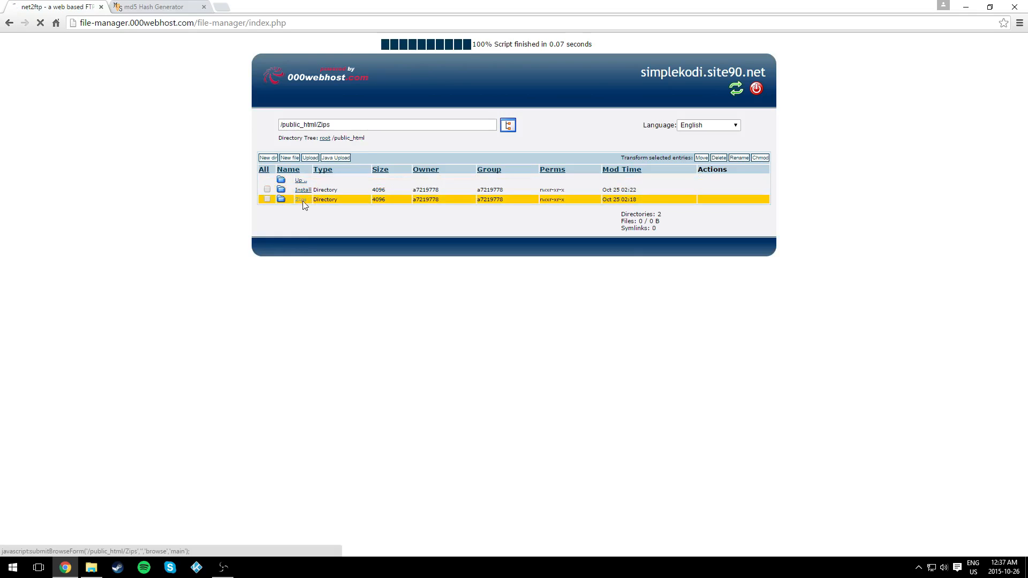
pyautogui.click(301, 199)
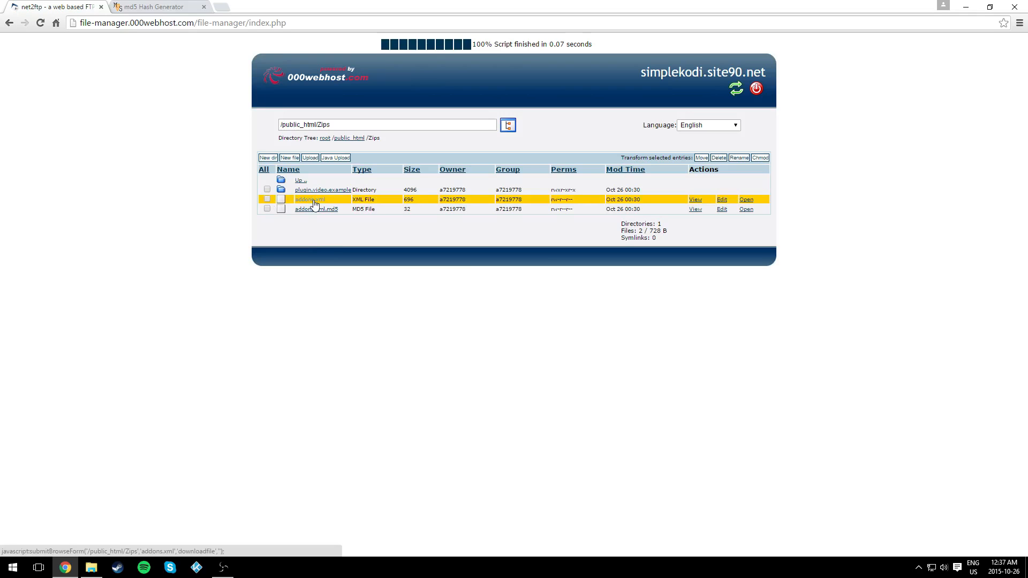
pyautogui.moveTo(307, 211)
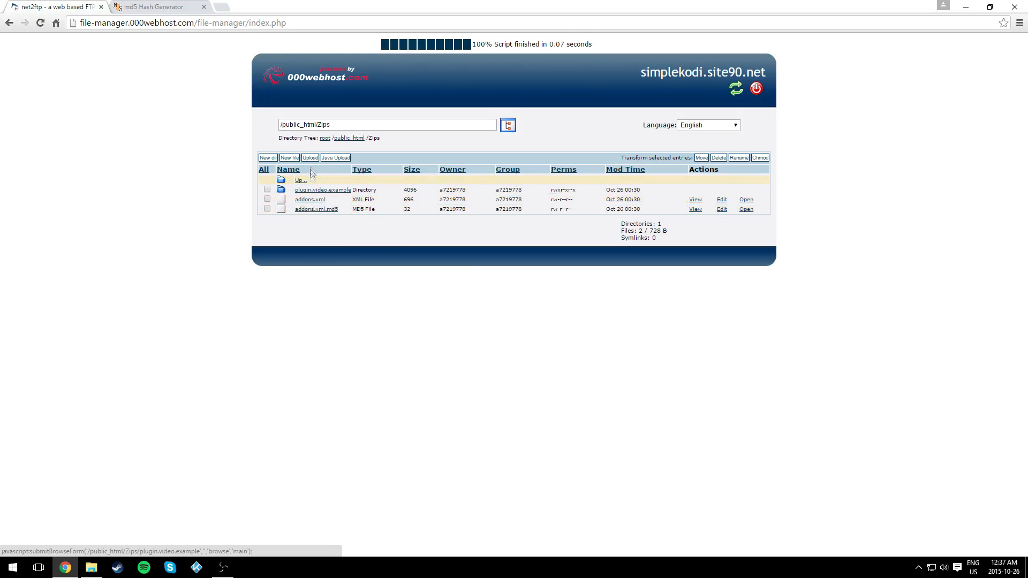
# Upload addons.xml and addons.xml.md5 into Zips, replacing the old copies
pyautogui.click(309, 157)
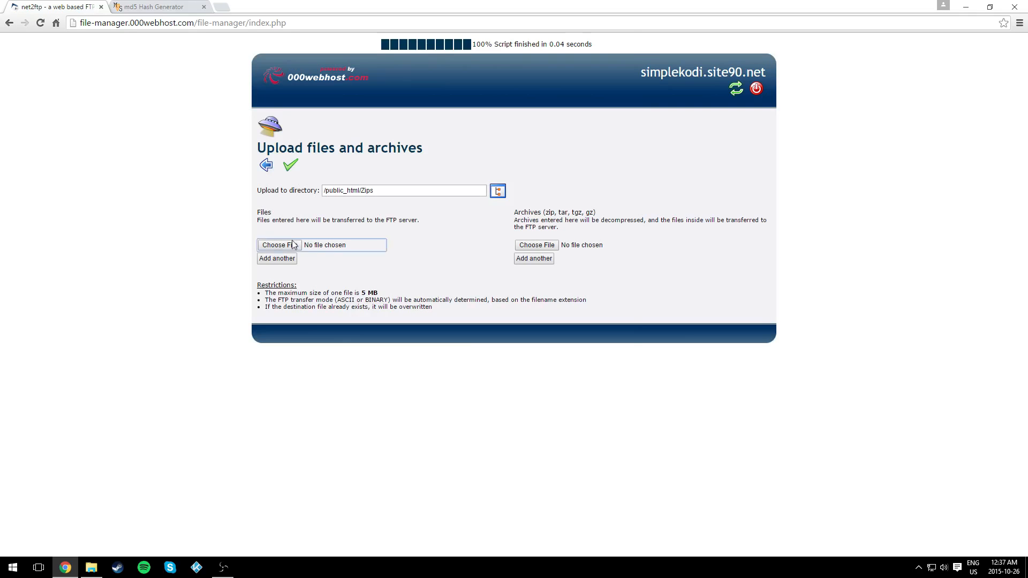
pyautogui.click(286, 245)
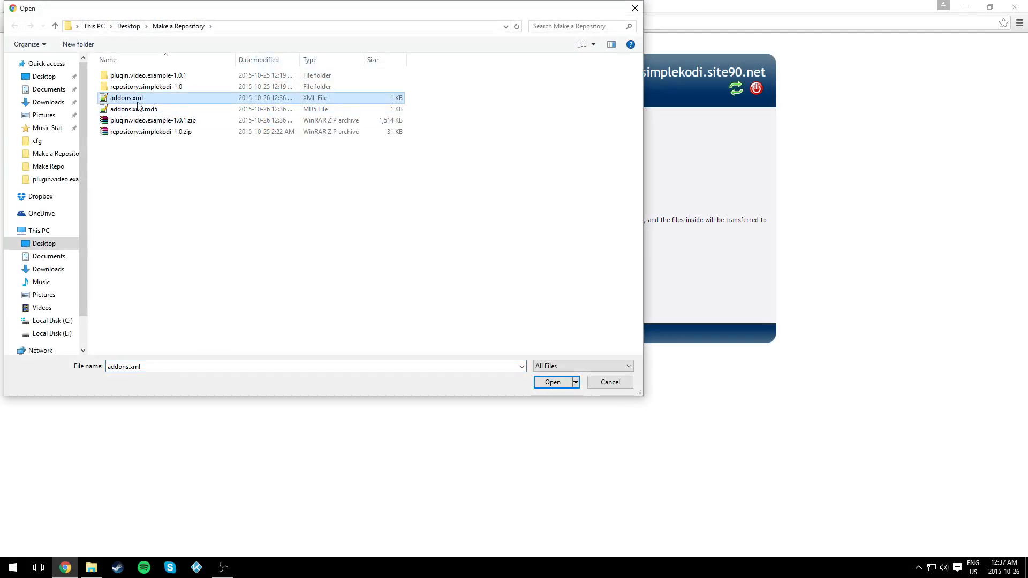
pyautogui.click(553, 382)
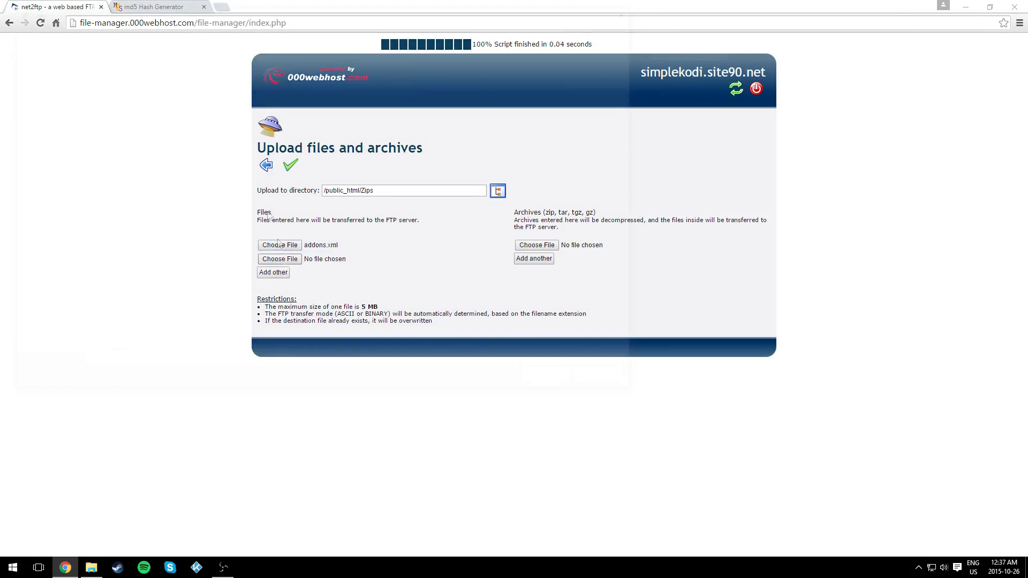
pyautogui.click(280, 258)
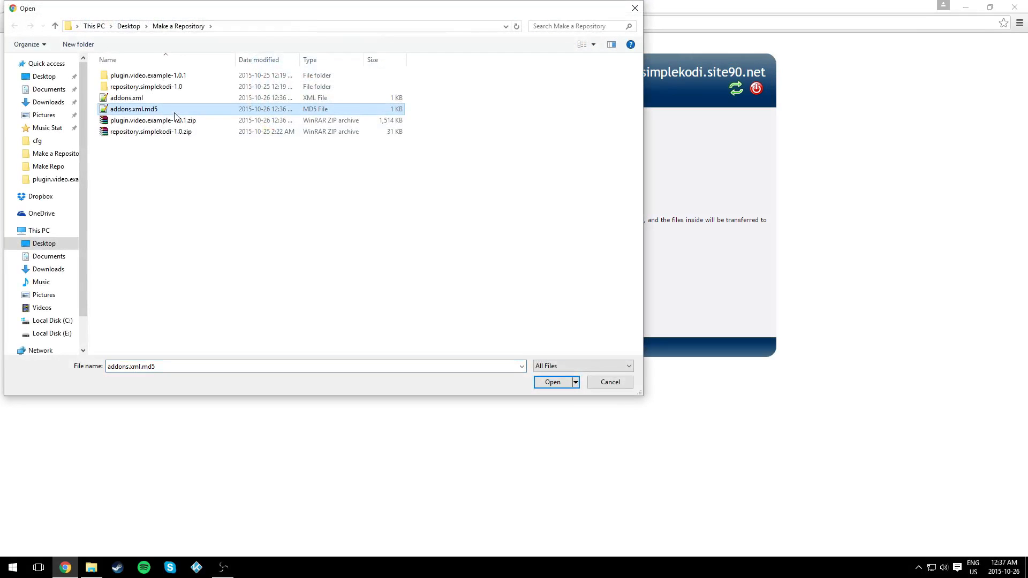
pyautogui.click(553, 381)
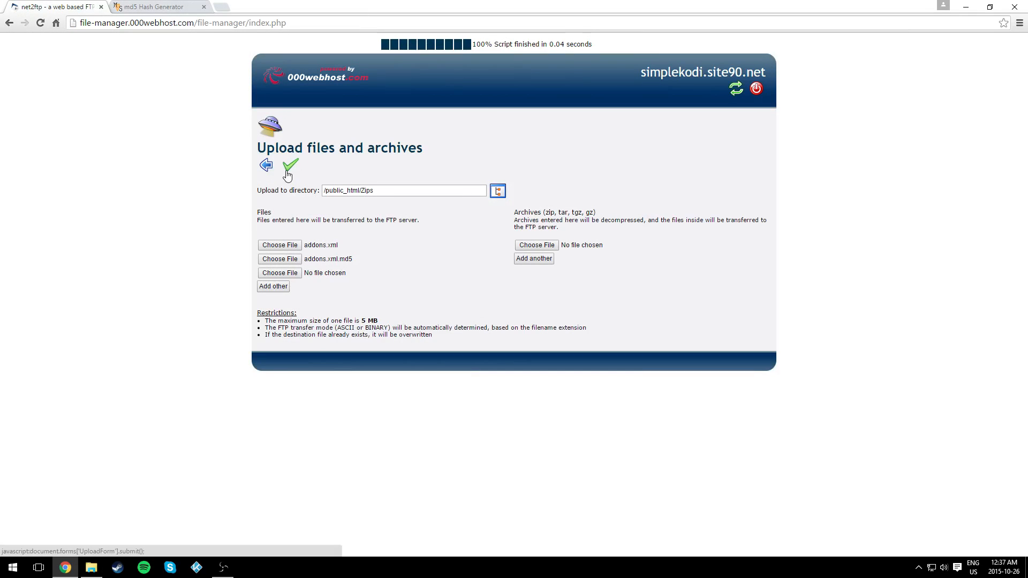
pyautogui.click(290, 166)
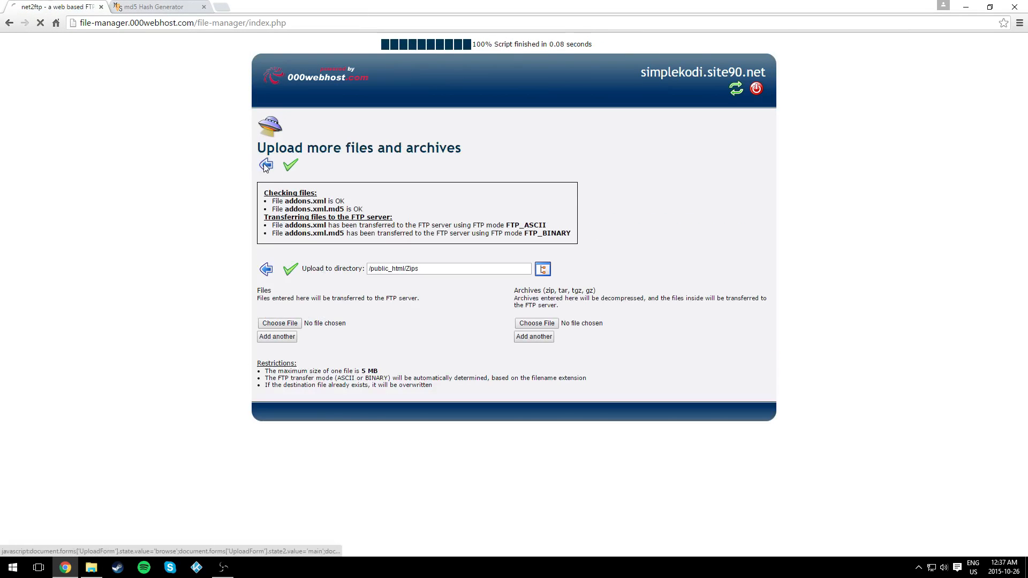
pyautogui.click(265, 165)
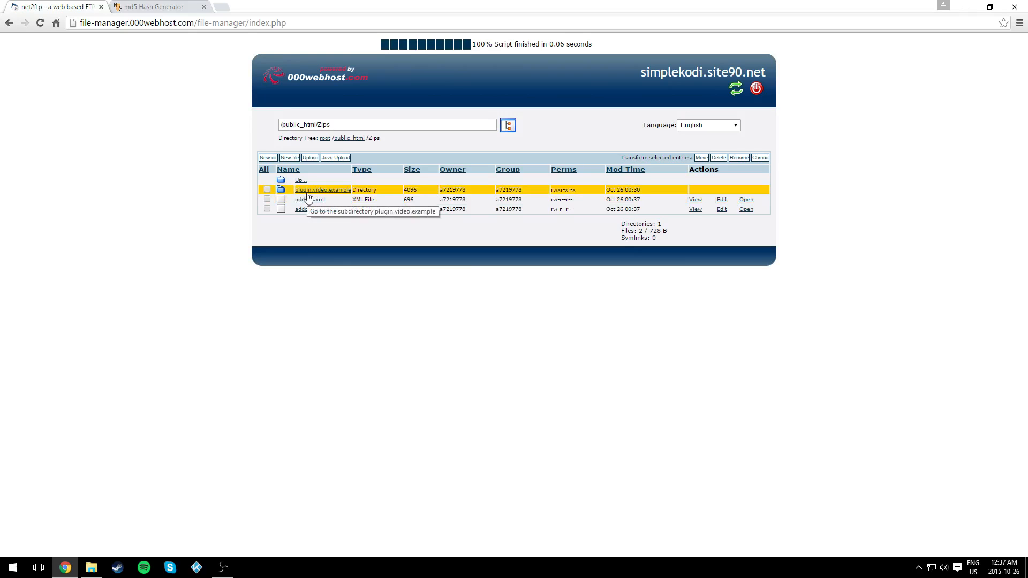
# Upload plugin.video.example-1.0.1.zip and the new addon.xml into the plugin.video.example folder
pyautogui.click(321, 190)
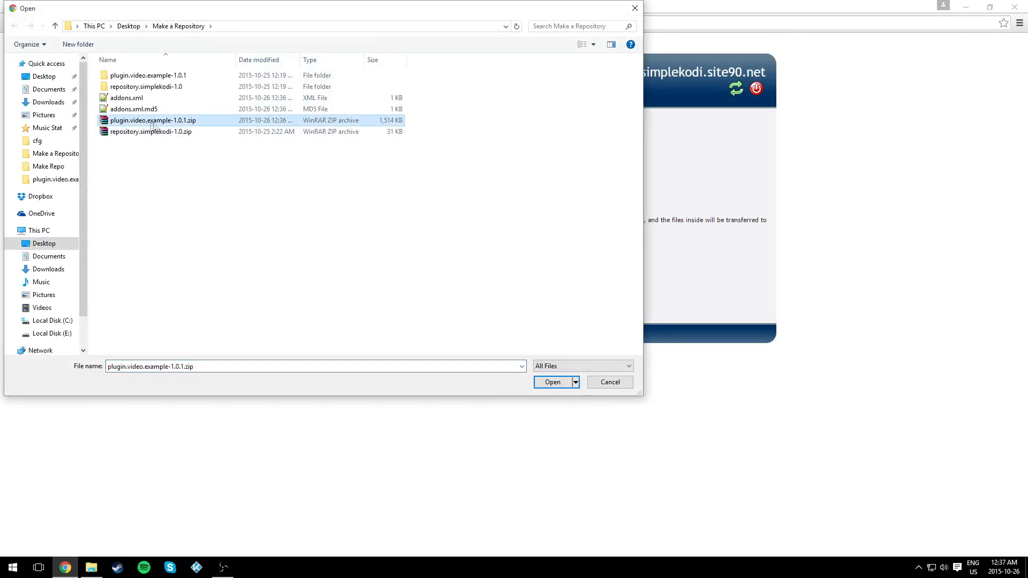
pyautogui.moveTo(161, 128)
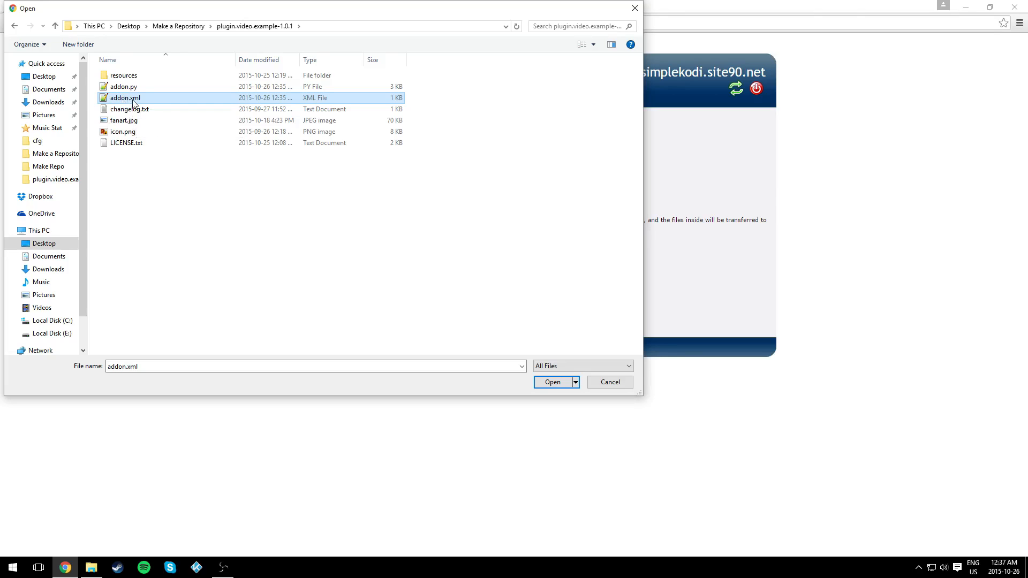
pyautogui.click(552, 382)
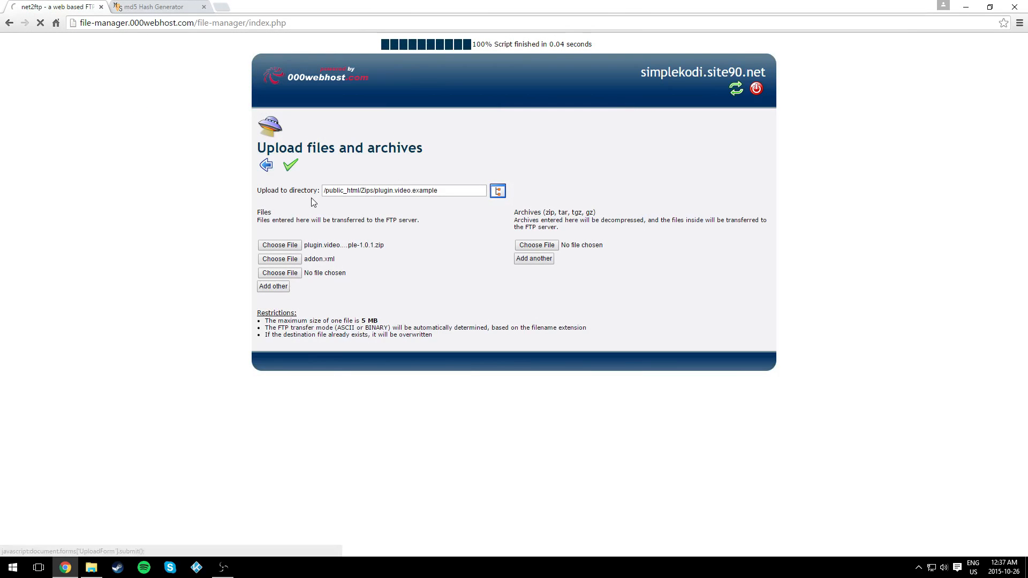
pyautogui.click(291, 165)
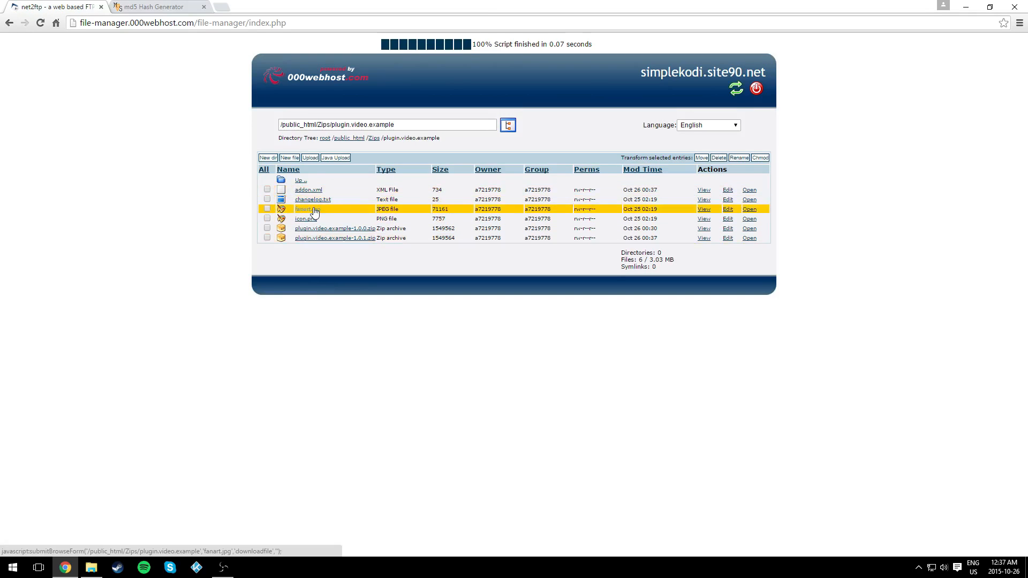
pyautogui.moveTo(301, 179)
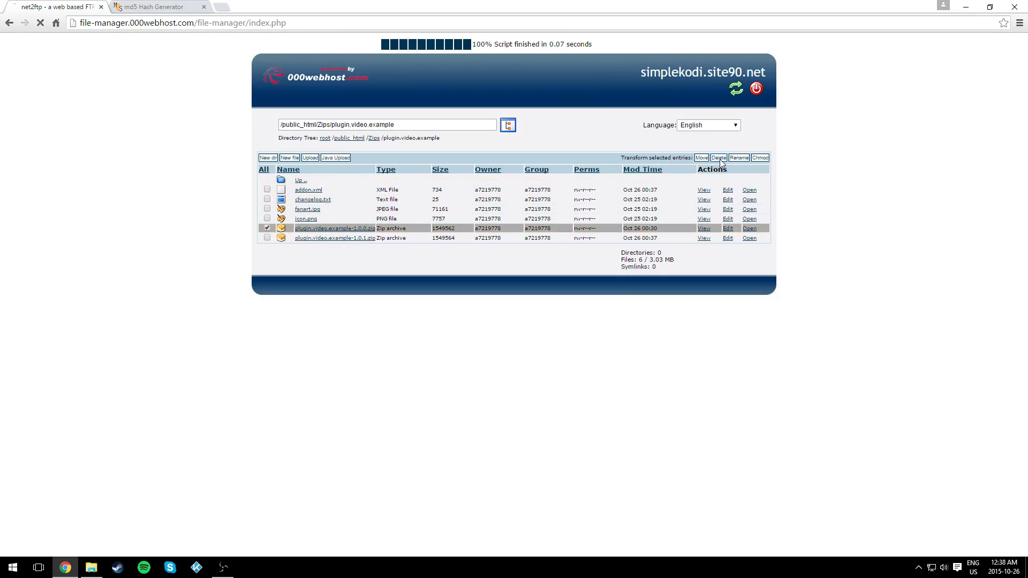
# Delete the old plugin.video.example-1.0.0.zip and return to the folder listing
pyautogui.click(720, 157)
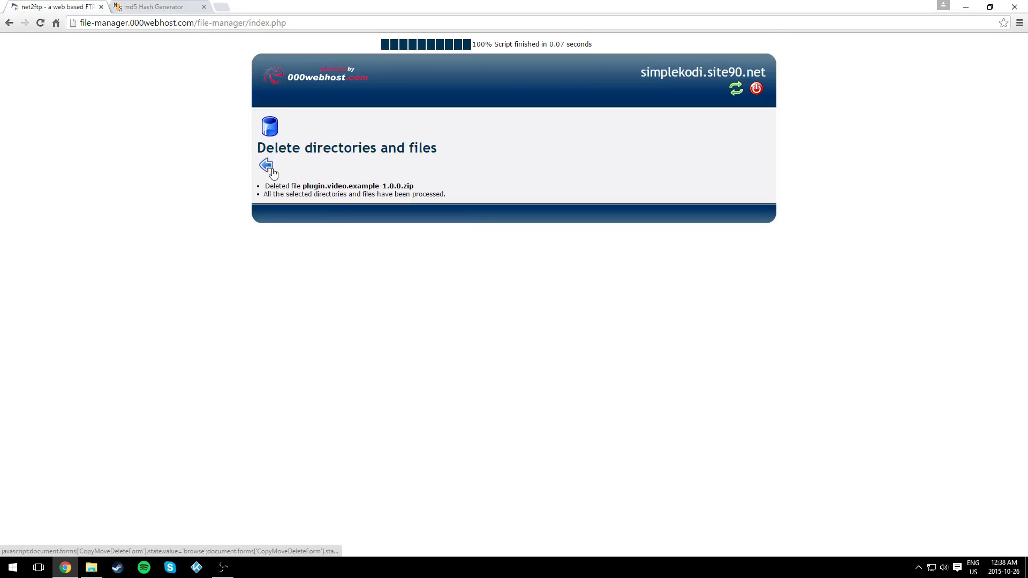
pyautogui.click(267, 165)
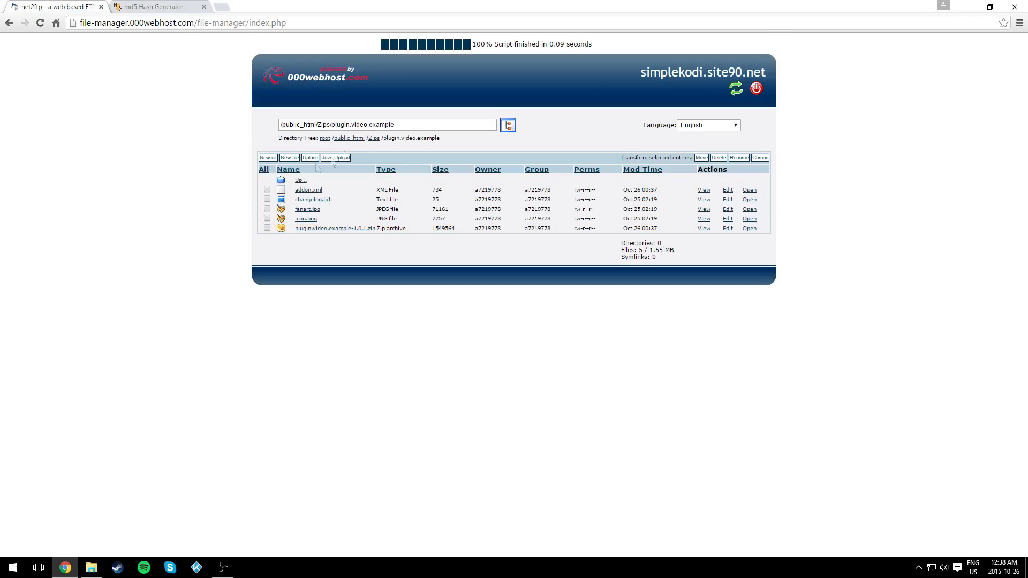
pyautogui.click(300, 180)
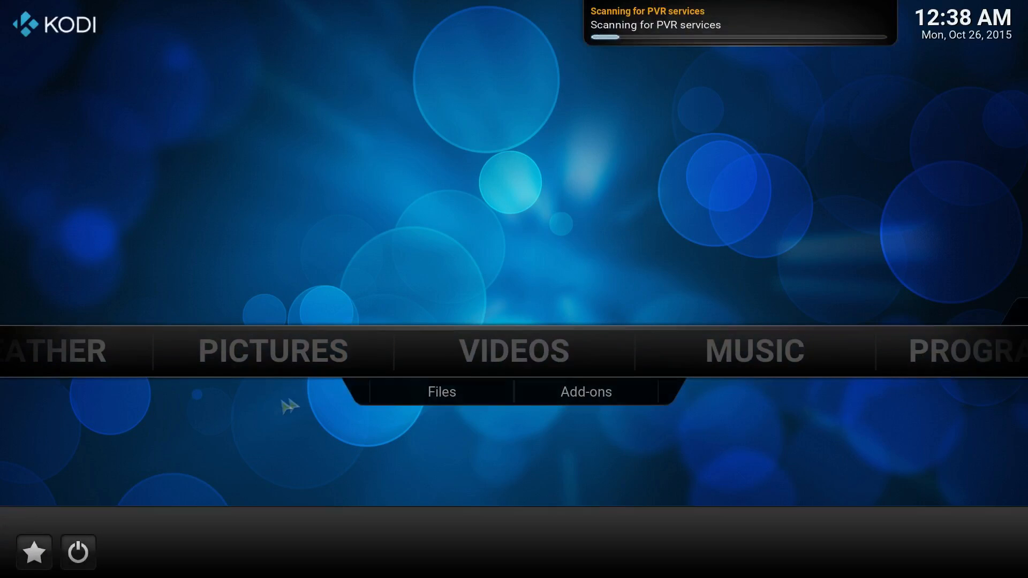
# Run Check for updates from Kodi's Add-ons settings, then return to the home screen
pyautogui.hscroll(3)
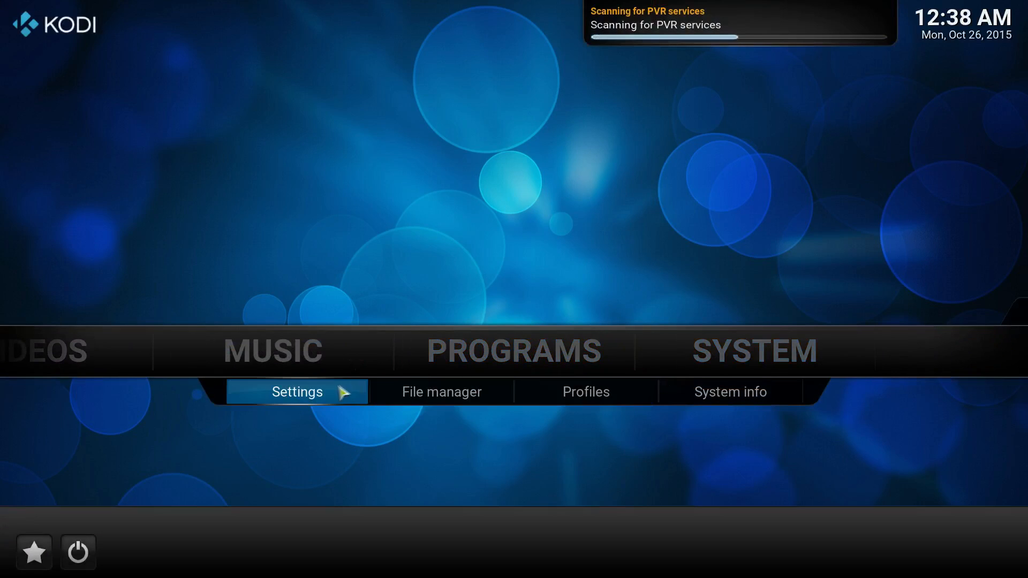
pyautogui.click(298, 392)
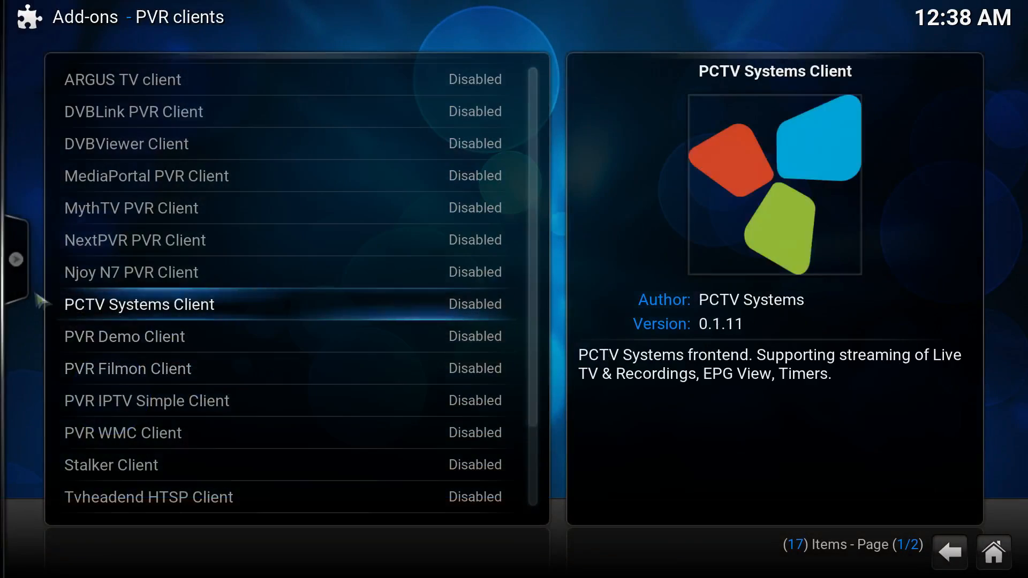
pyautogui.click(950, 552)
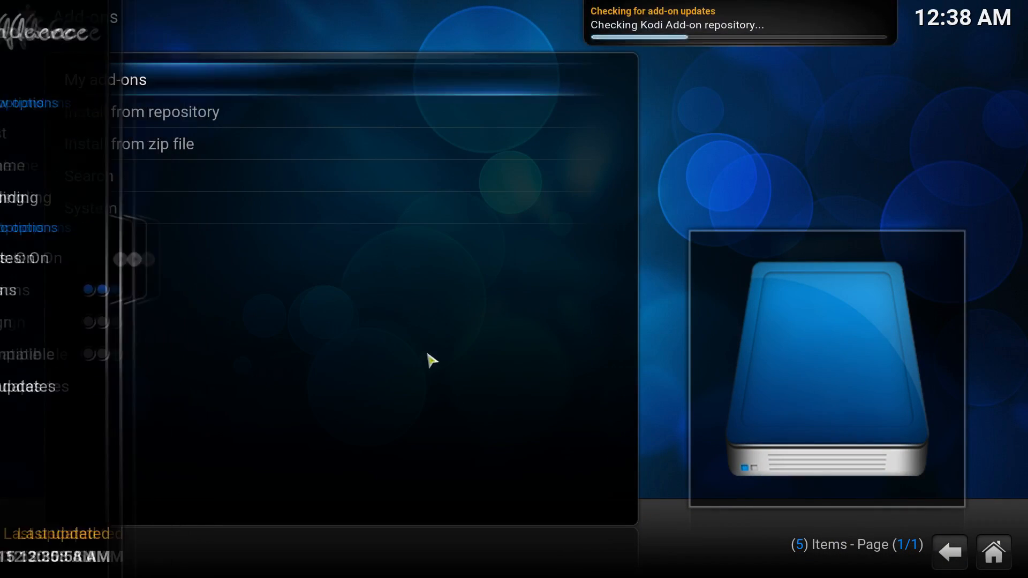
pyautogui.click(75, 385)
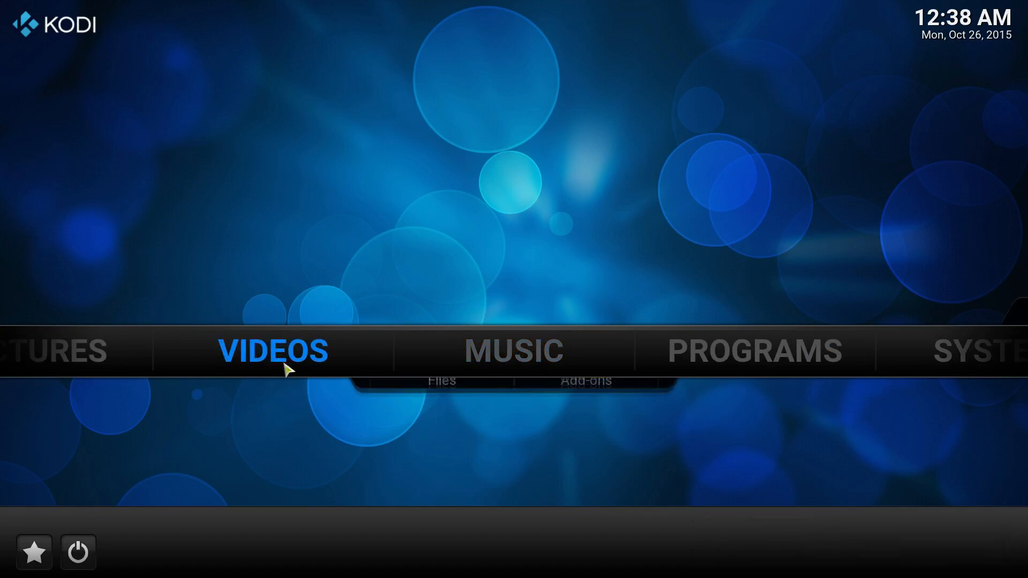
pyautogui.click(584, 381)
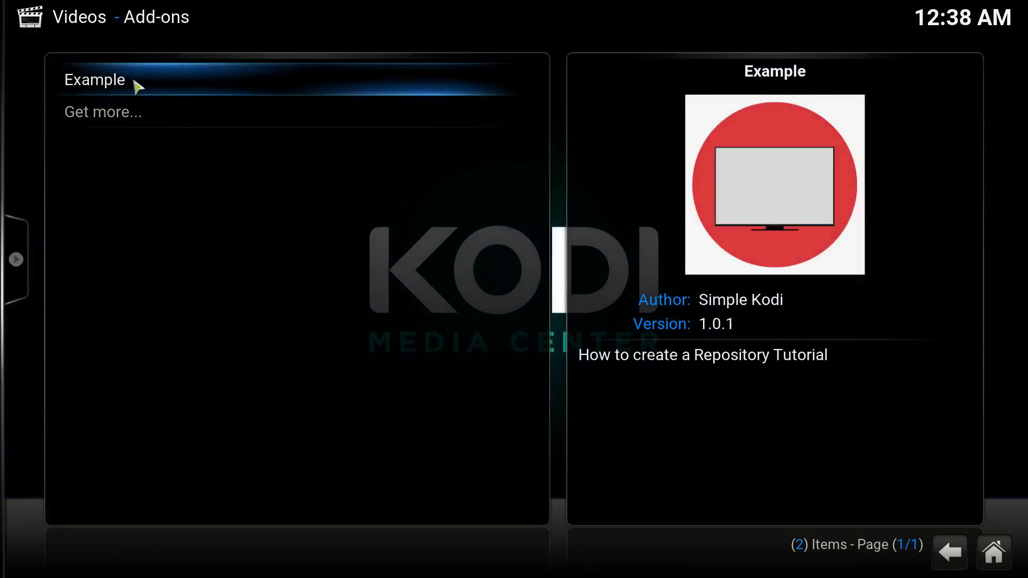
pyautogui.click(94, 80)
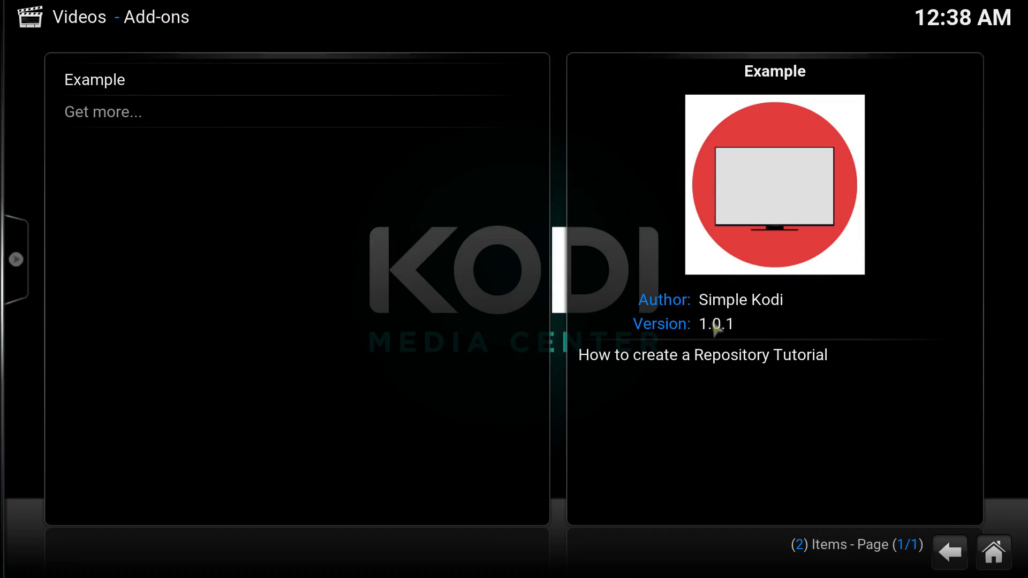
pyautogui.moveTo(673, 316)
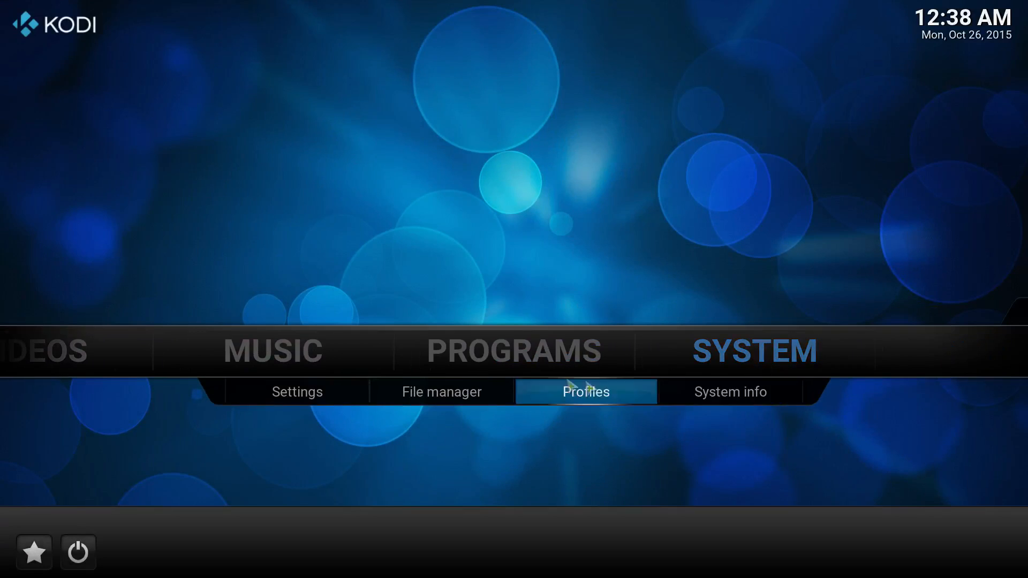
# Browse the Simple Kodi repository's Video add-ons, where Example shows enabled at version 1.0.1
pyautogui.click(297, 392)
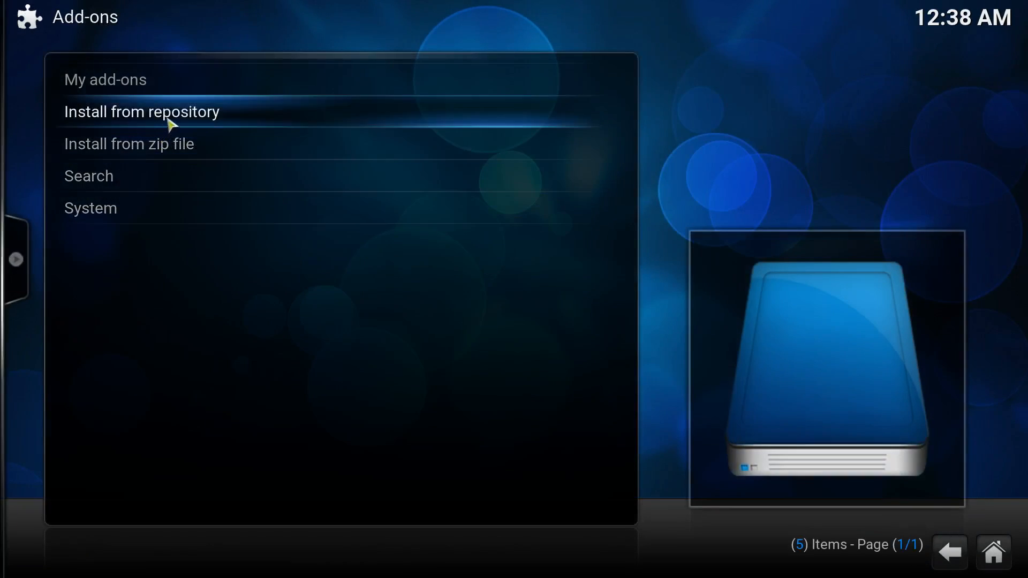
pyautogui.click(134, 112)
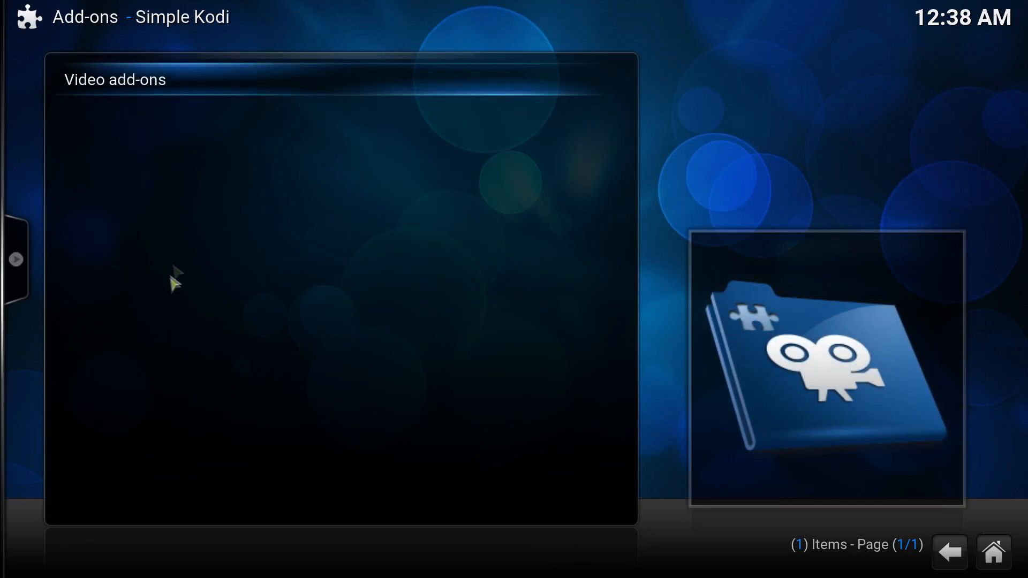
pyautogui.click(825, 369)
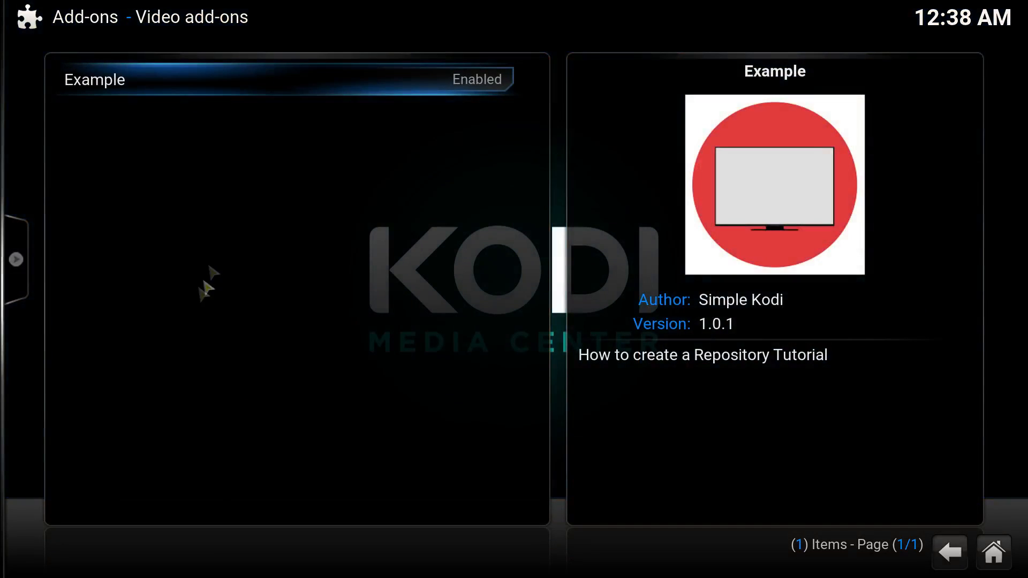